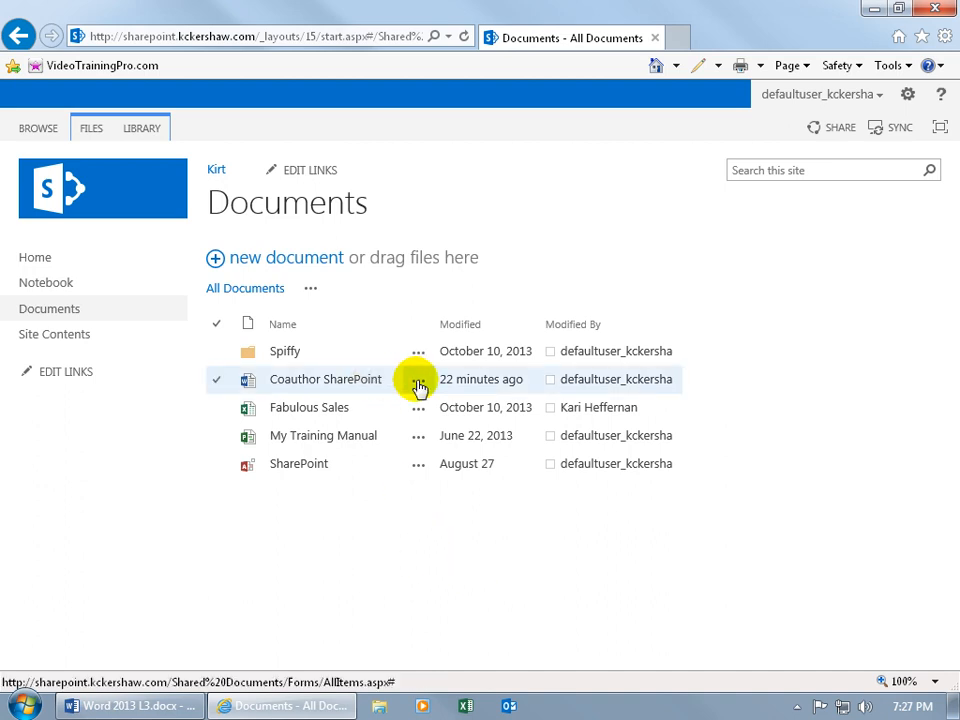
# - Show the version history of Coauthor SharePoint.docx from its callout menu
pyautogui.click(418, 380)
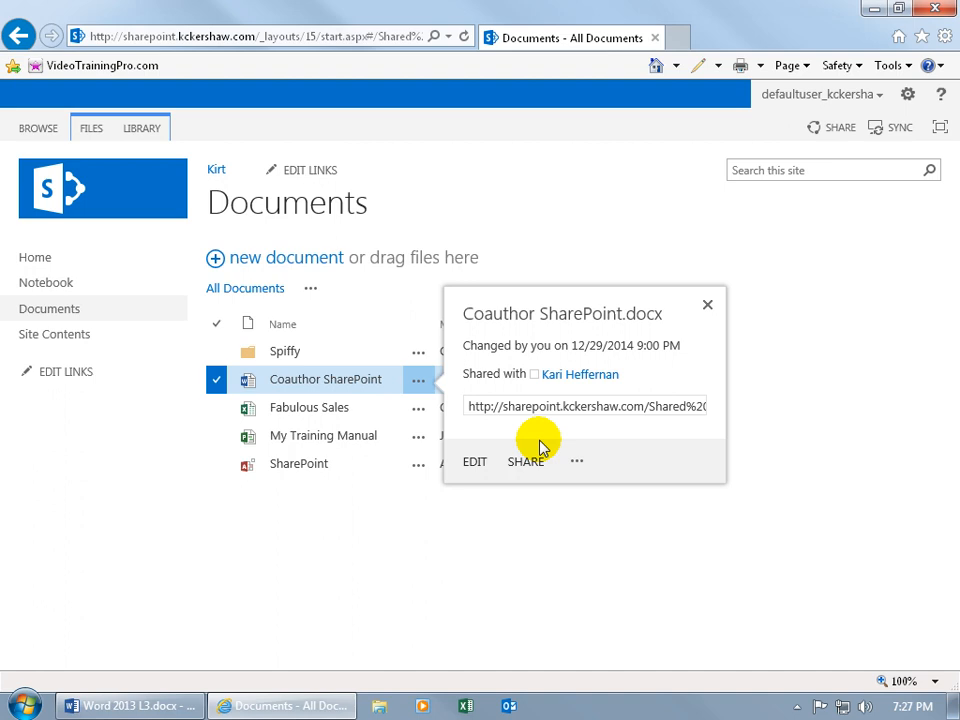
pyautogui.click(576, 460)
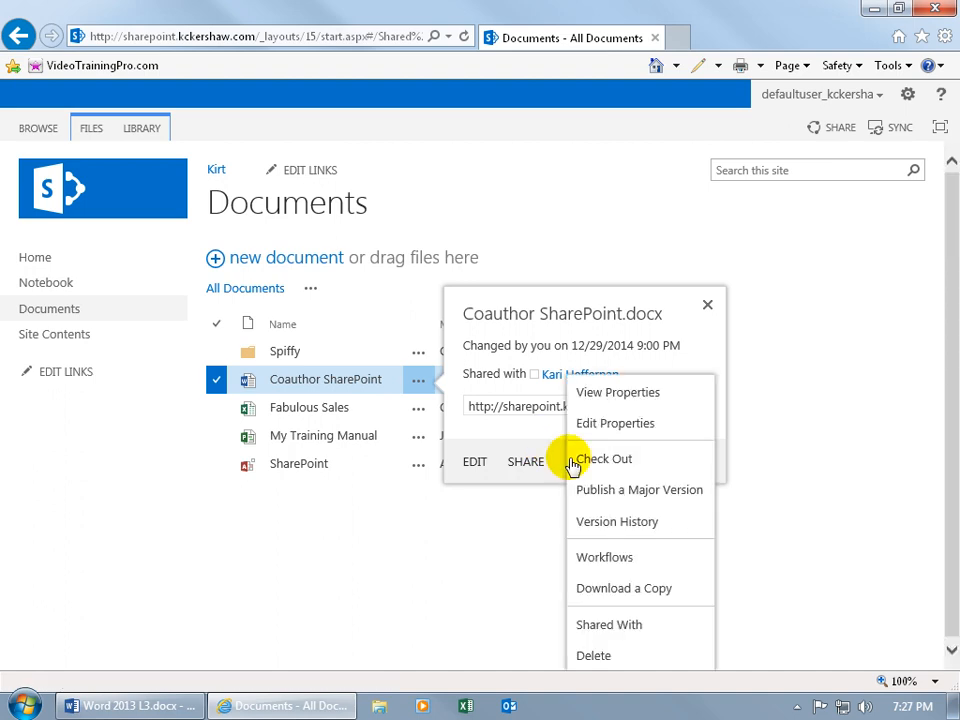
pyautogui.click(616, 520)
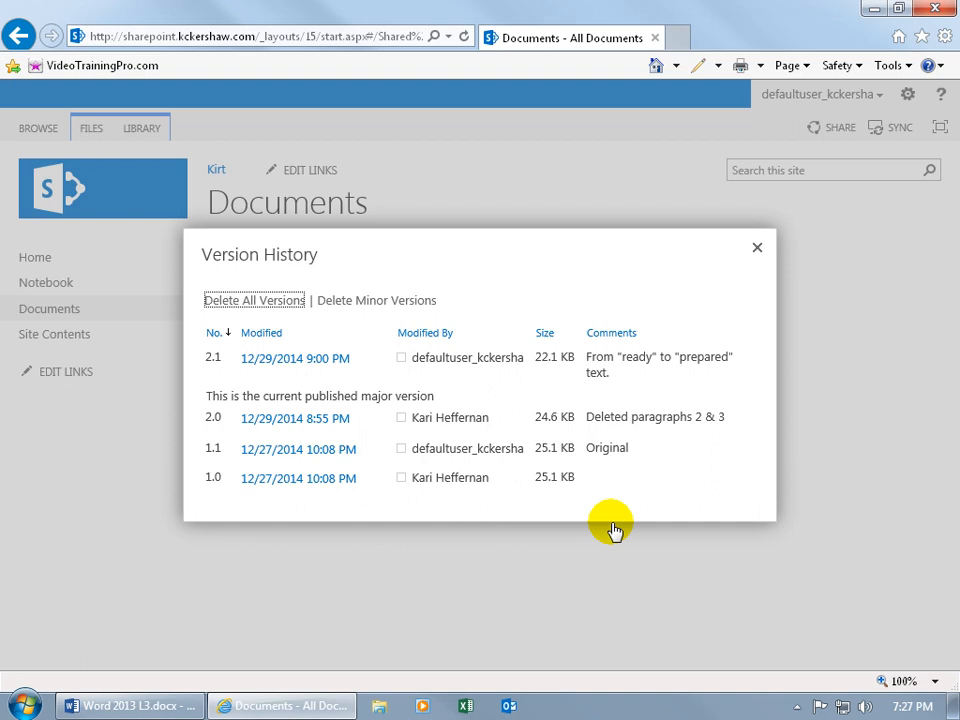
pyautogui.moveTo(510, 384)
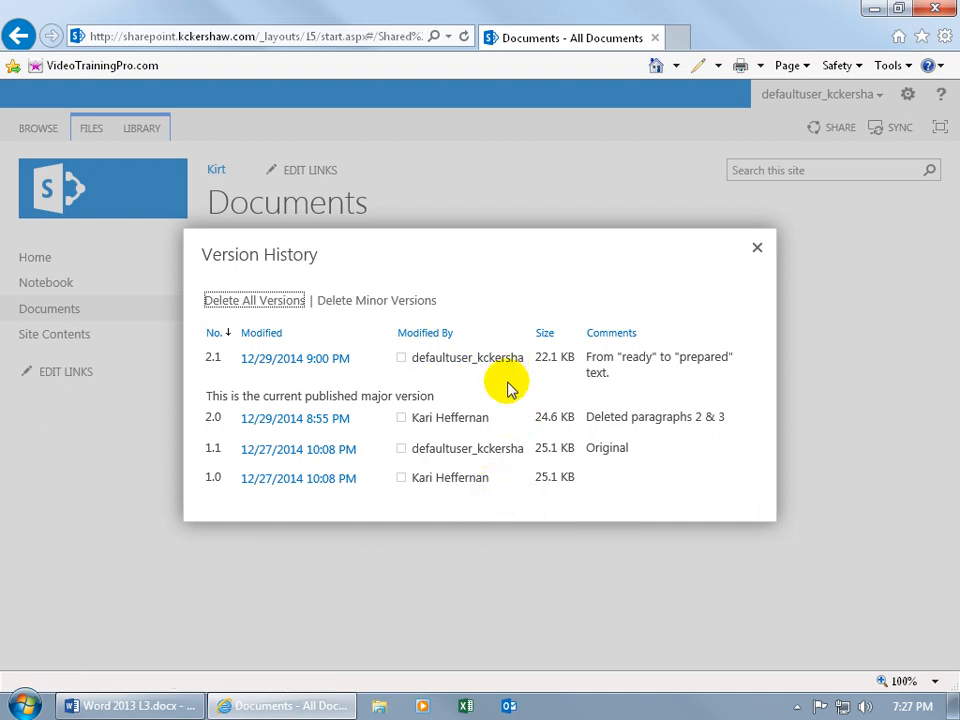
pyautogui.moveTo(468, 448)
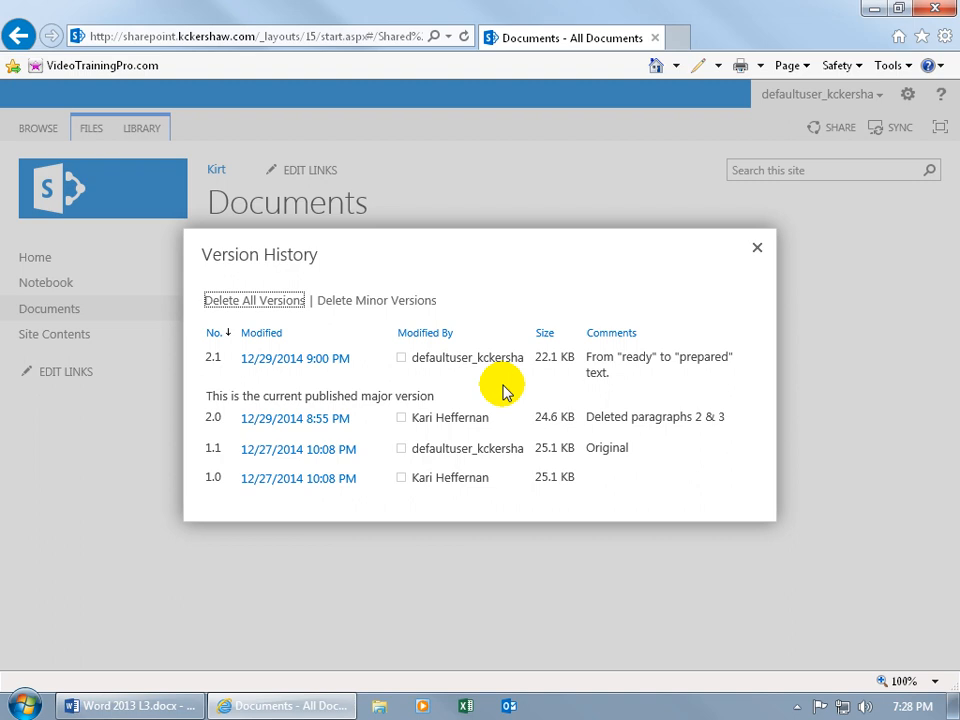
pyautogui.moveTo(540, 436)
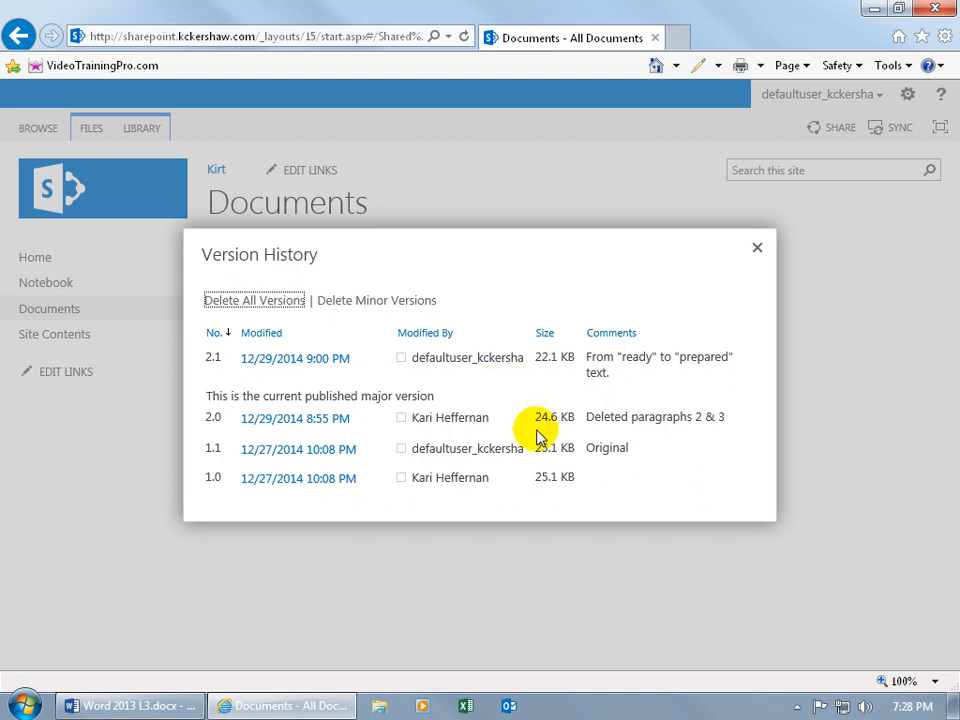
pyautogui.moveTo(556, 448)
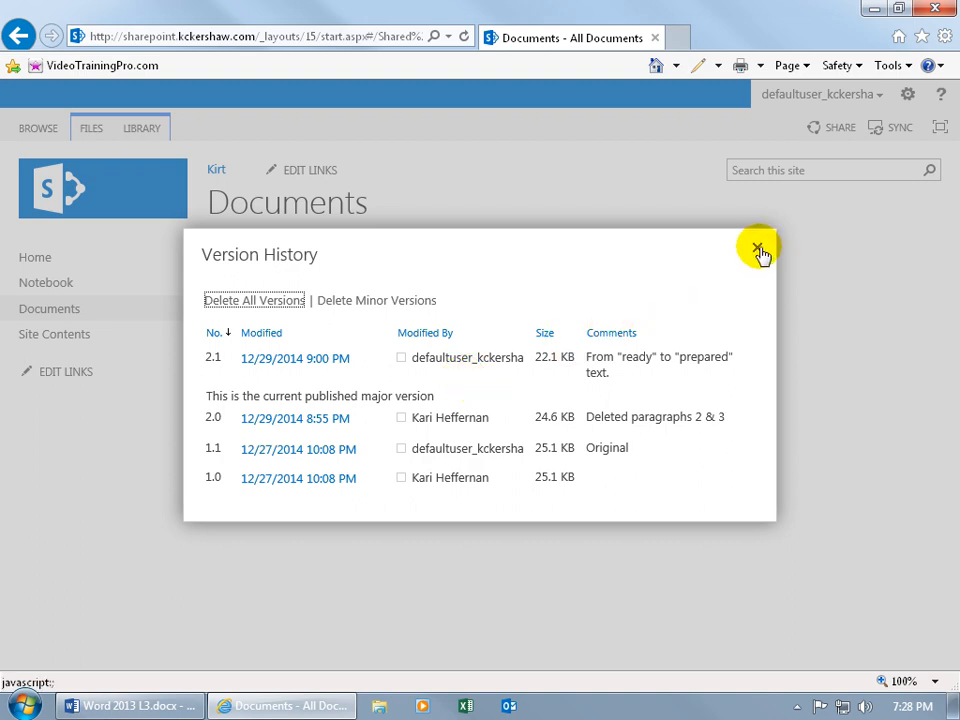
# - Close the version history and open Coauthor SharePoint.docx in Word, accepting the security prompt
pyautogui.click(758, 248)
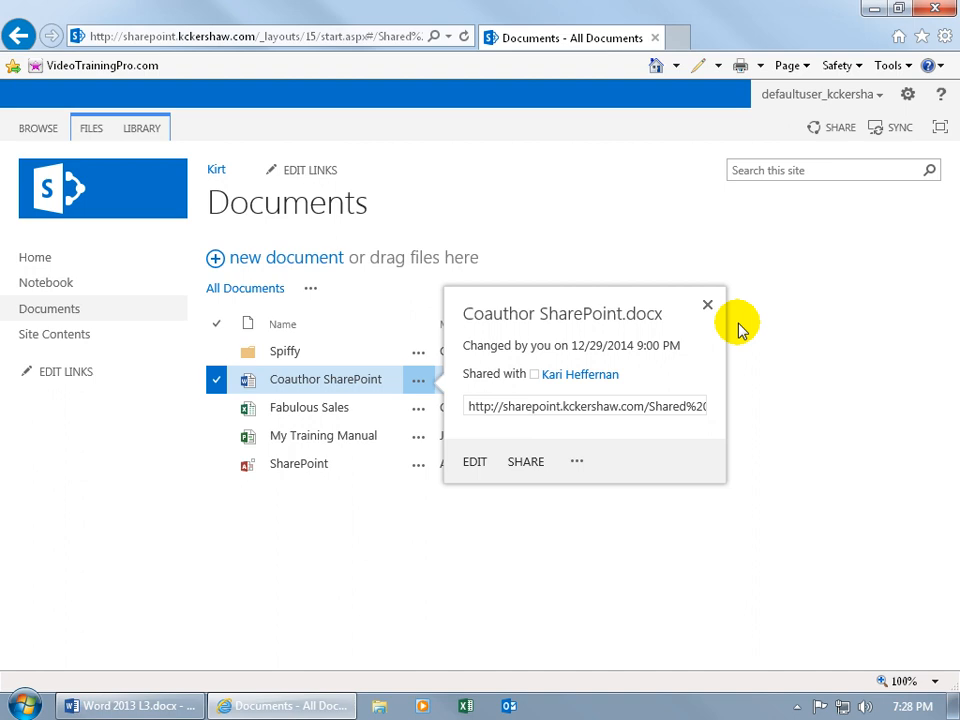
pyautogui.moveTo(576, 460)
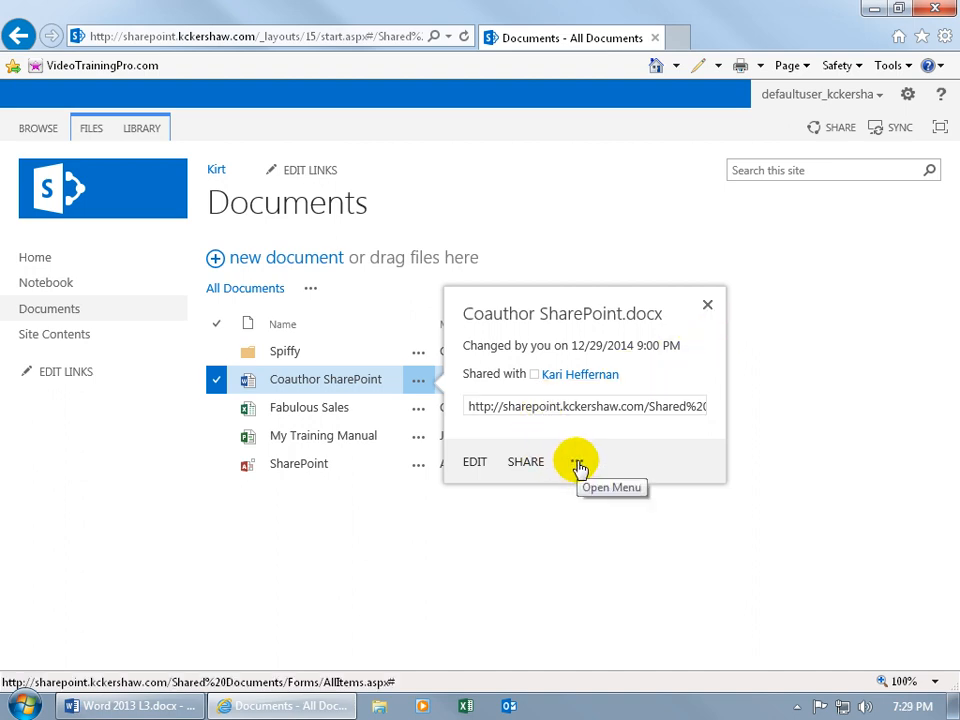
pyautogui.click(578, 462)
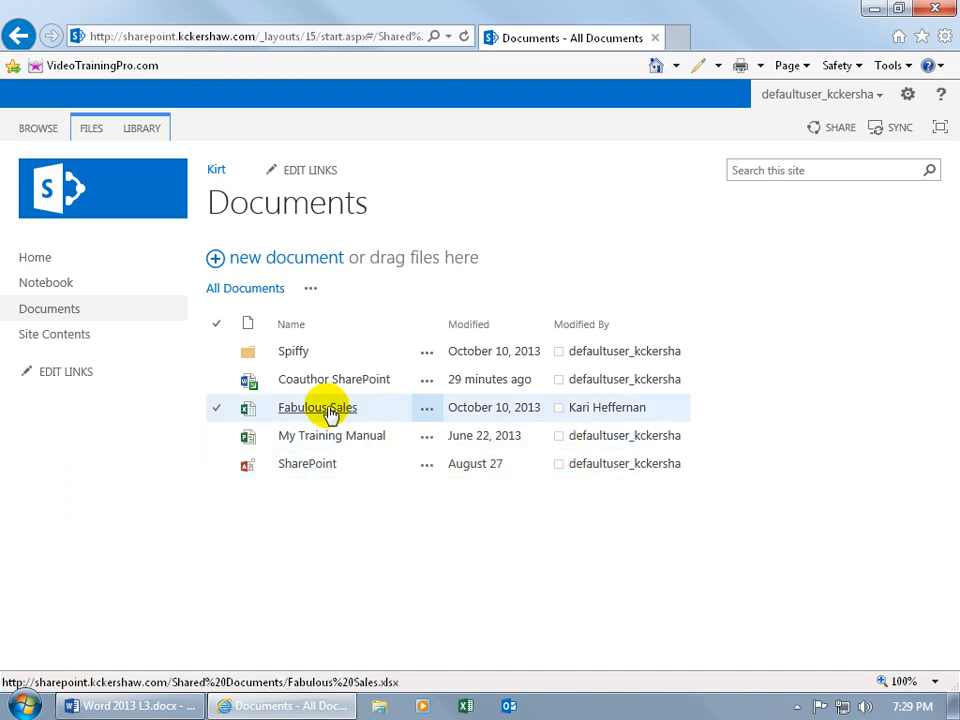
pyautogui.moveTo(248, 380)
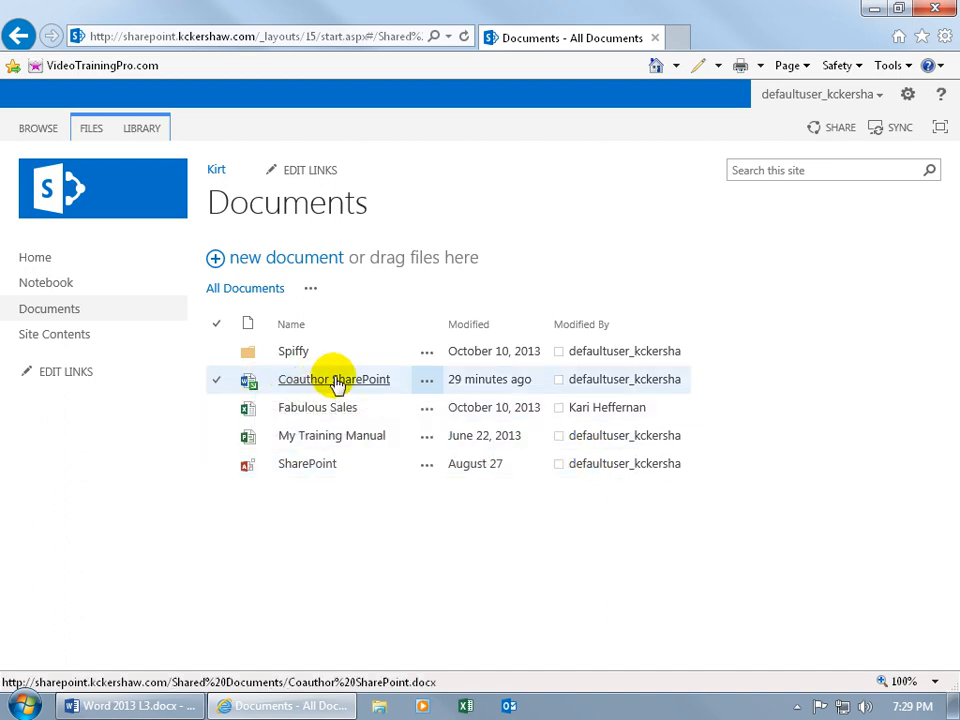
pyautogui.click(332, 380)
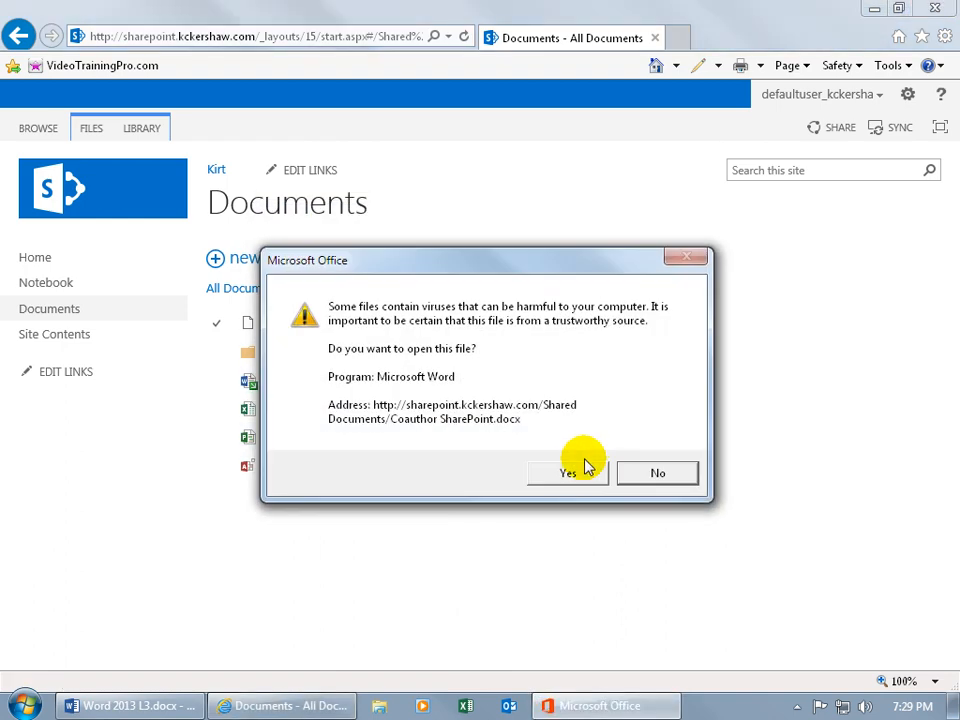
pyautogui.click(568, 472)
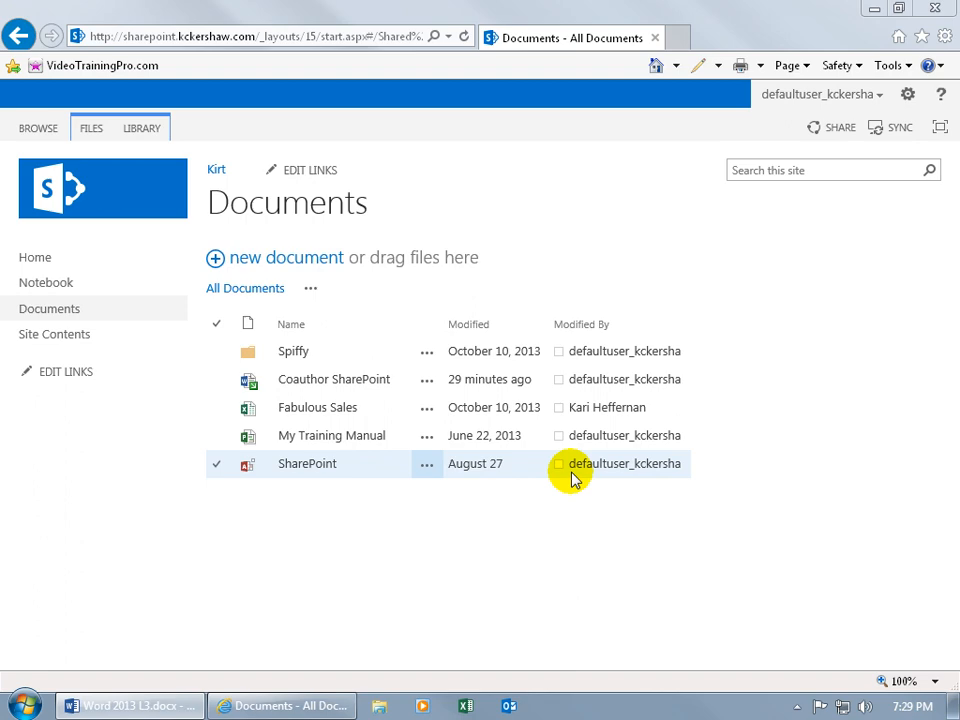
# - With the document open in Word, show the Compare options on the Review ribbon
pyautogui.doubleClick(334, 380)
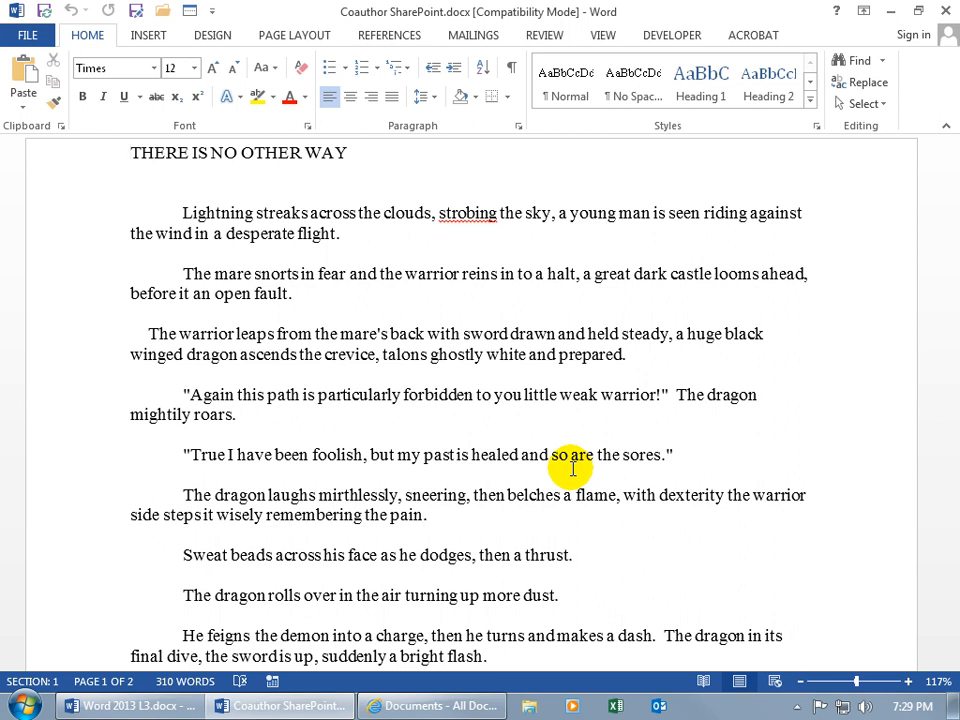
pyautogui.moveTo(544, 36)
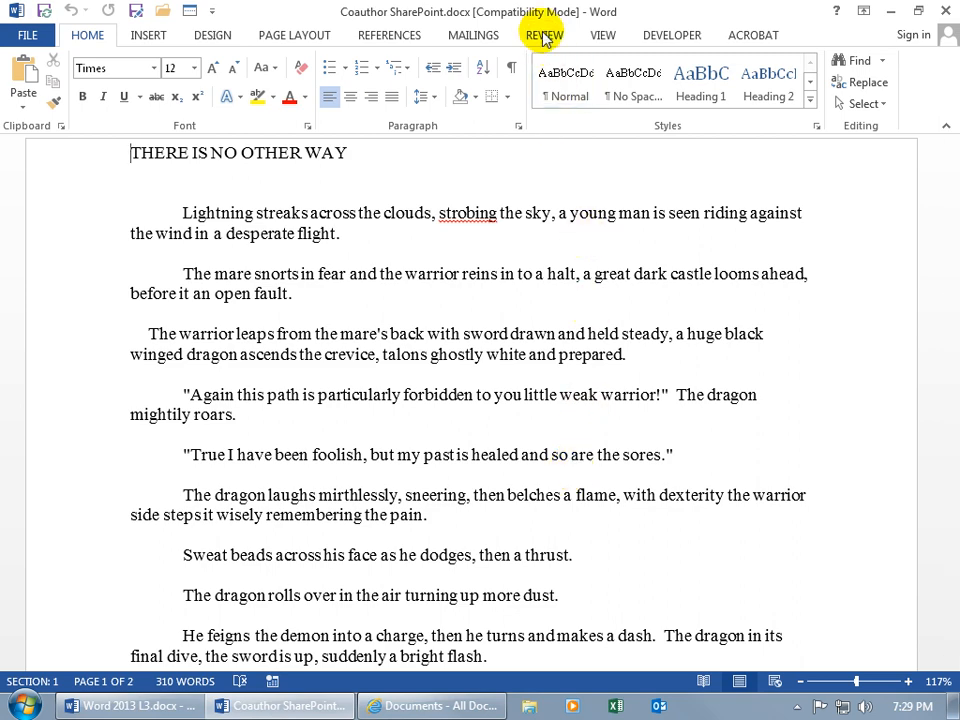
pyautogui.click(544, 36)
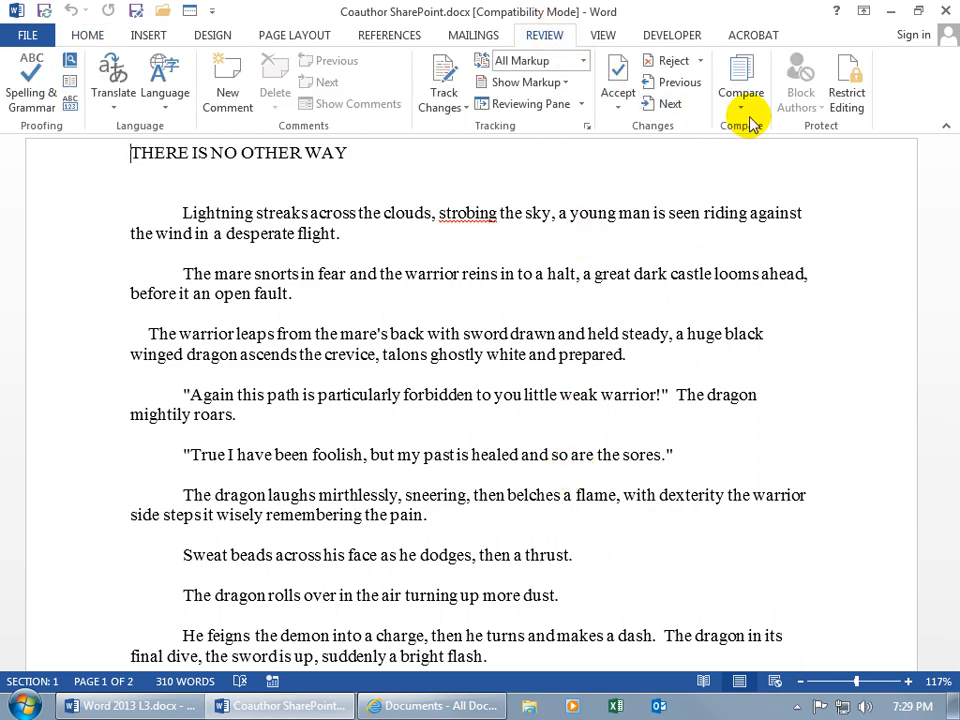
pyautogui.click(740, 80)
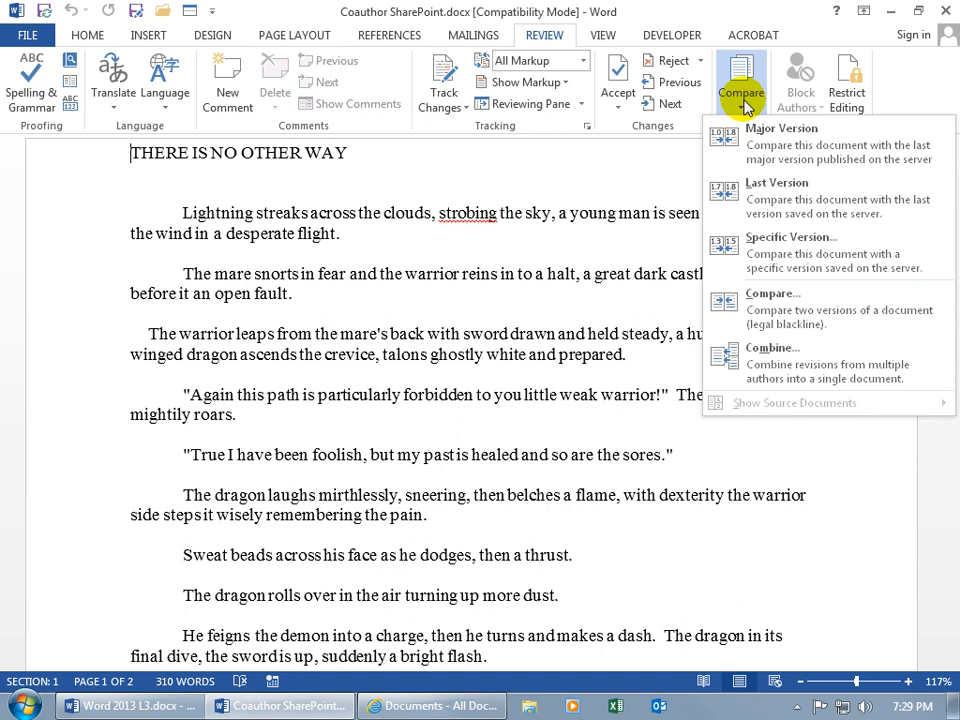
pyautogui.moveTo(784, 308)
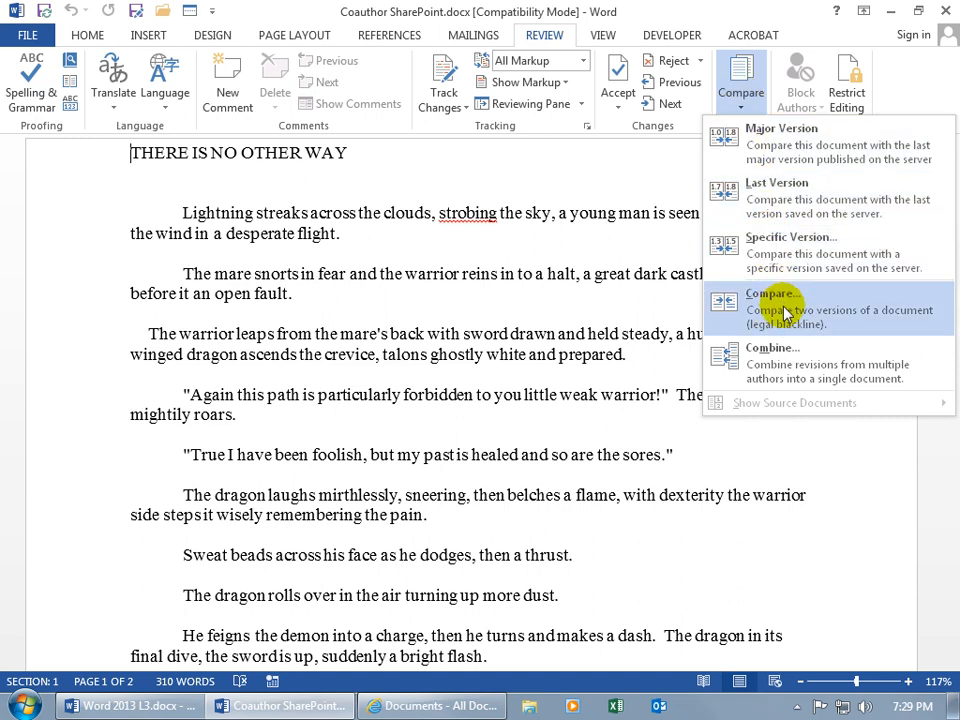
pyautogui.moveTo(796, 356)
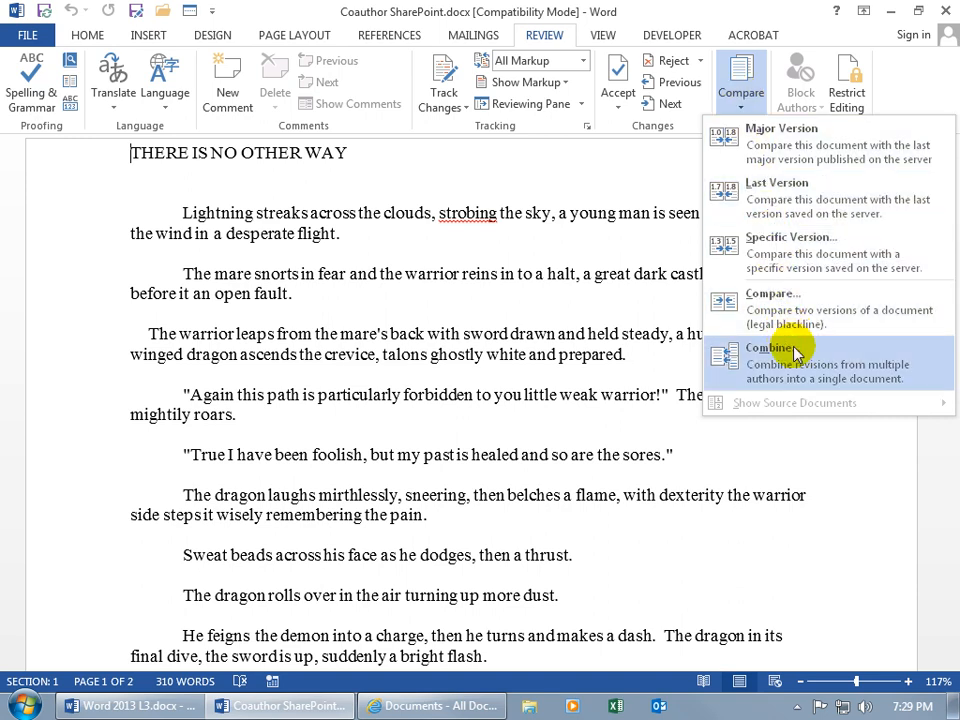
pyautogui.moveTo(800, 308)
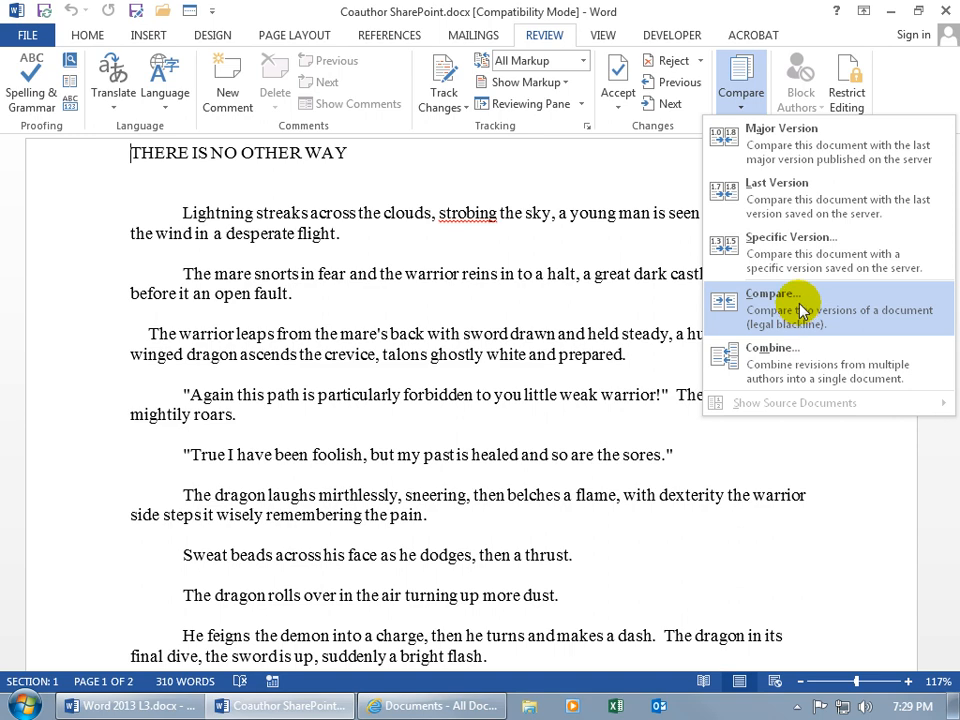
pyautogui.moveTo(840, 144)
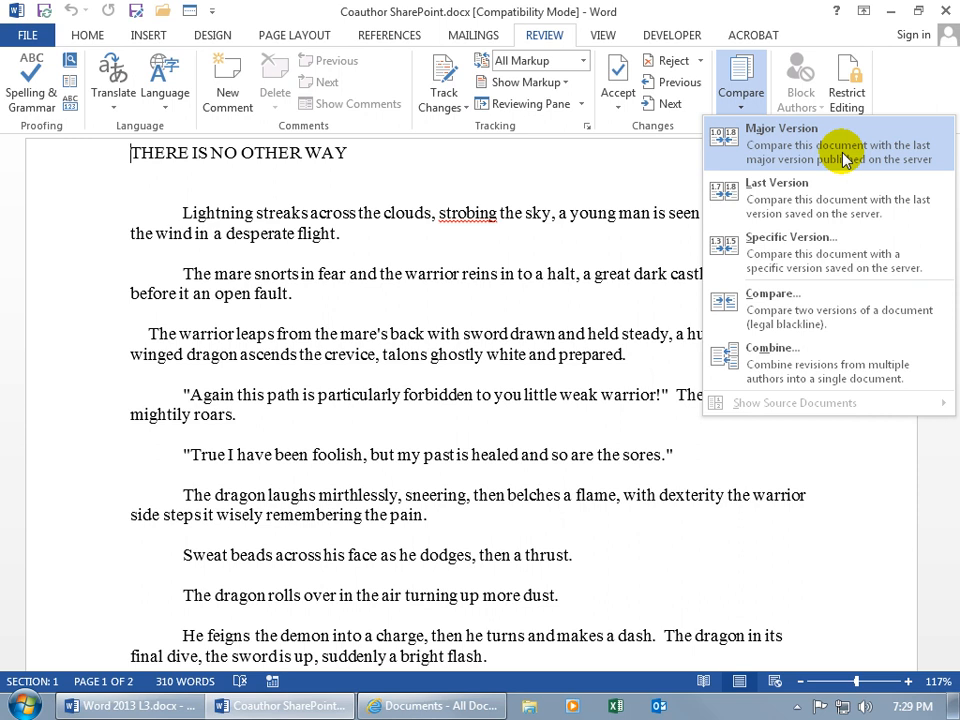
pyautogui.moveTo(844, 252)
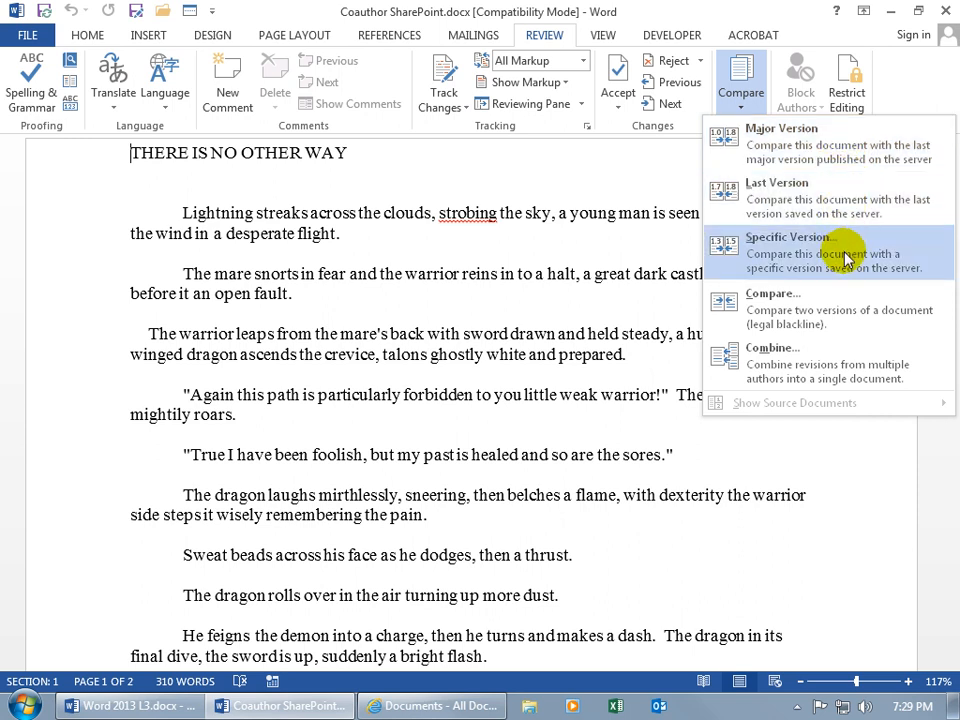
pyautogui.moveTo(840, 264)
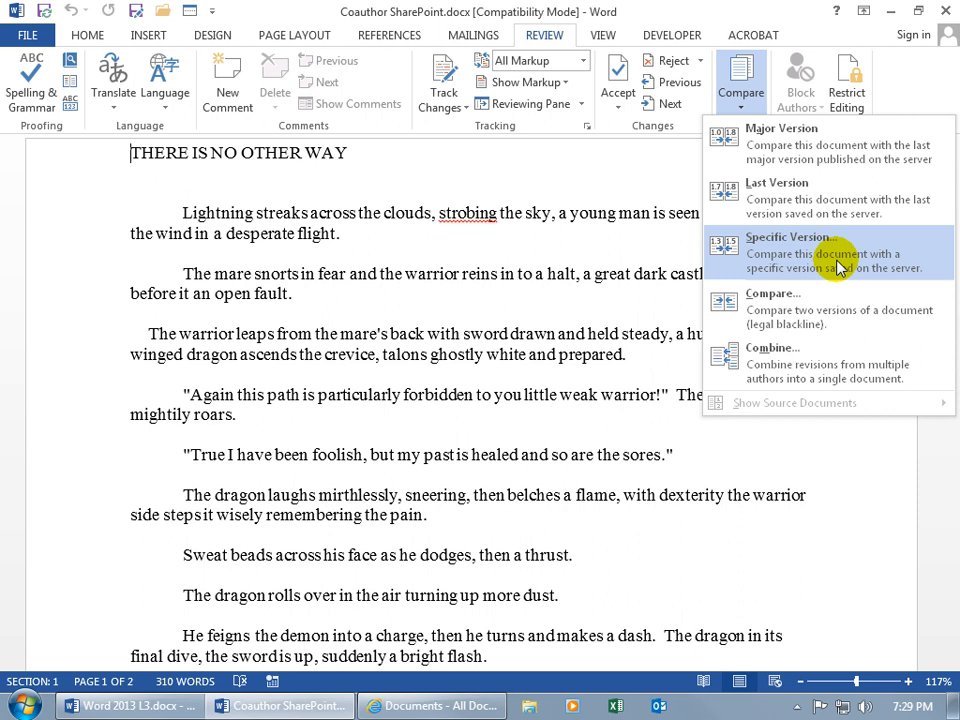
pyautogui.moveTo(810, 198)
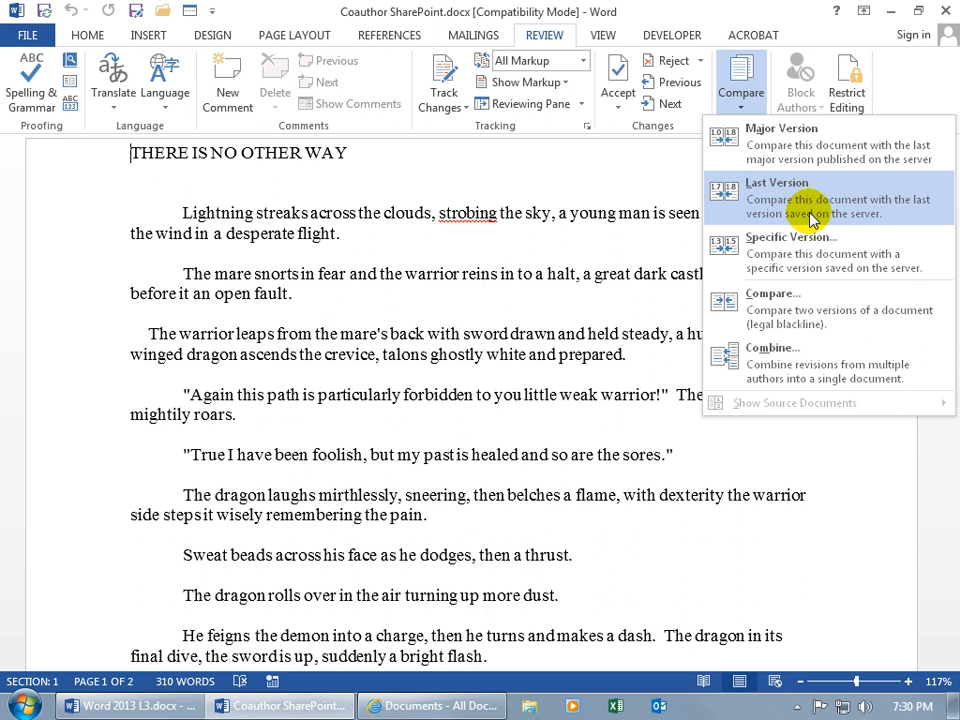
pyautogui.moveTo(810, 252)
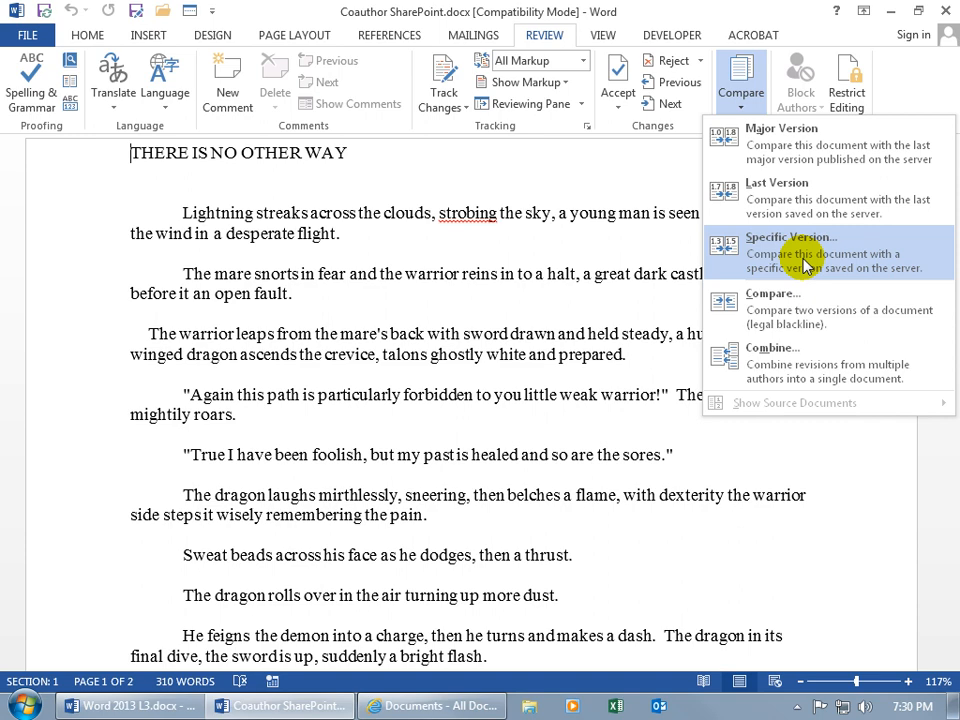
# - Choose Compare > Specific Version and read version 1.1's check-in comment 'Original'
pyautogui.click(792, 252)
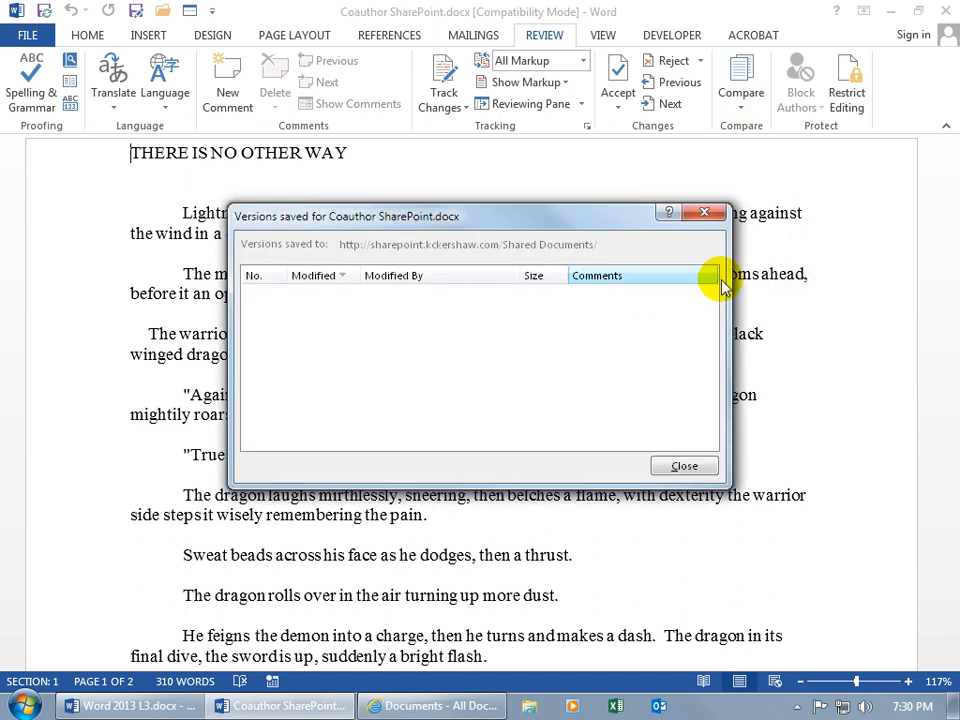
pyautogui.moveTo(504, 330)
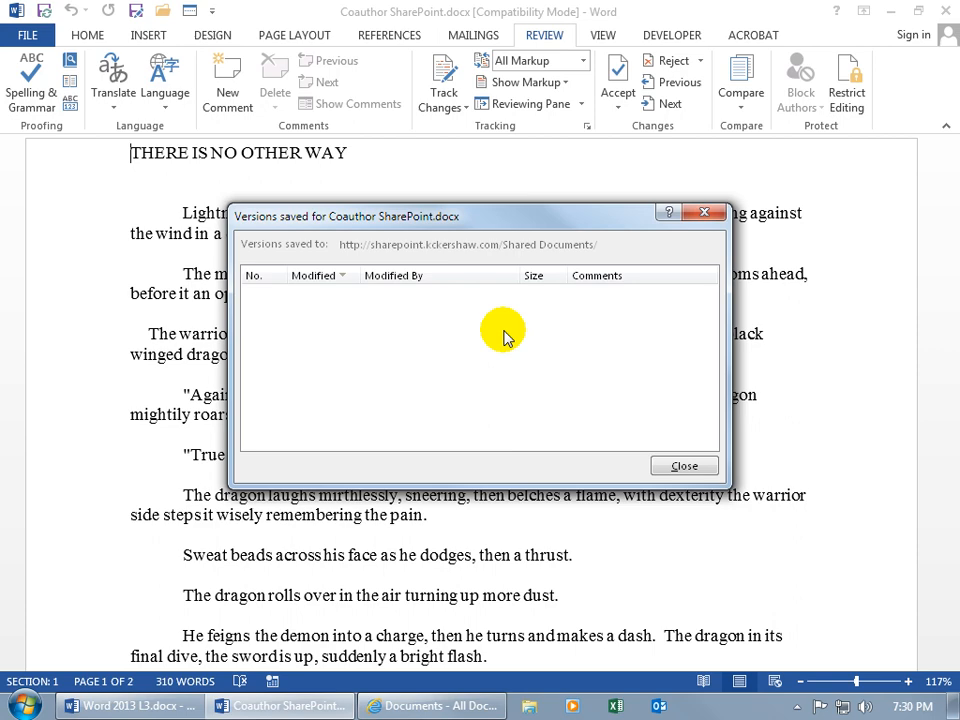
pyautogui.click(684, 466)
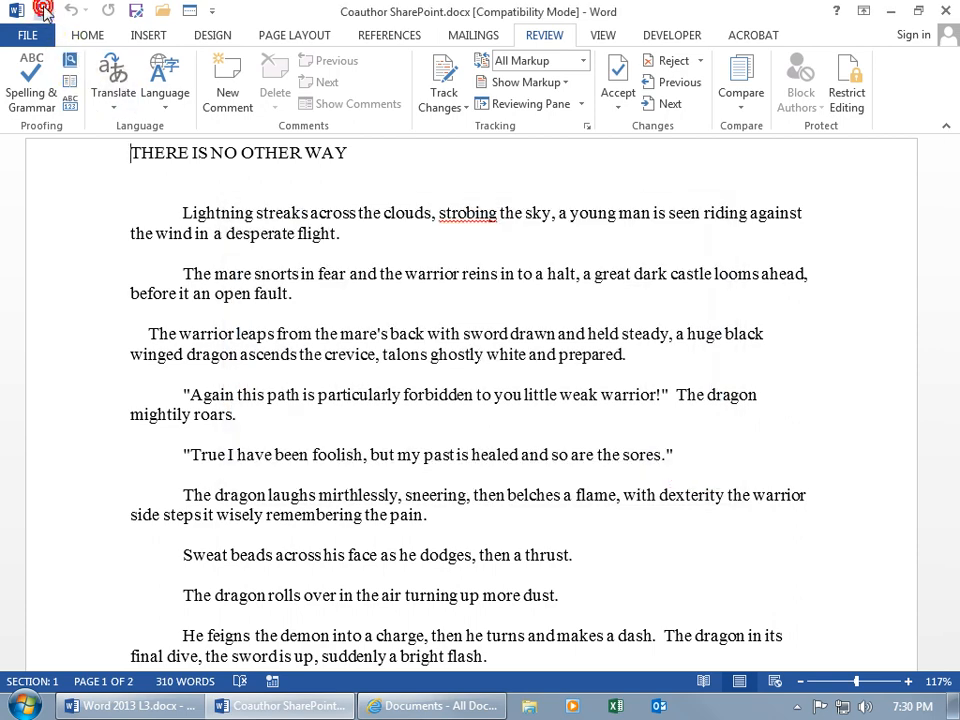
pyautogui.click(740, 80)
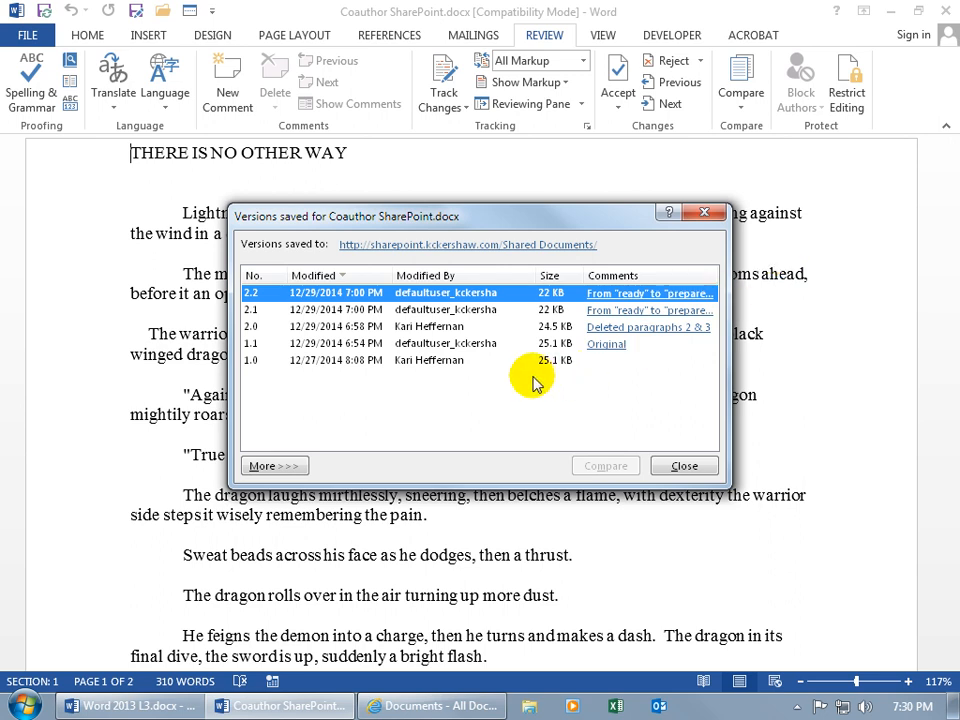
pyautogui.moveTo(616, 350)
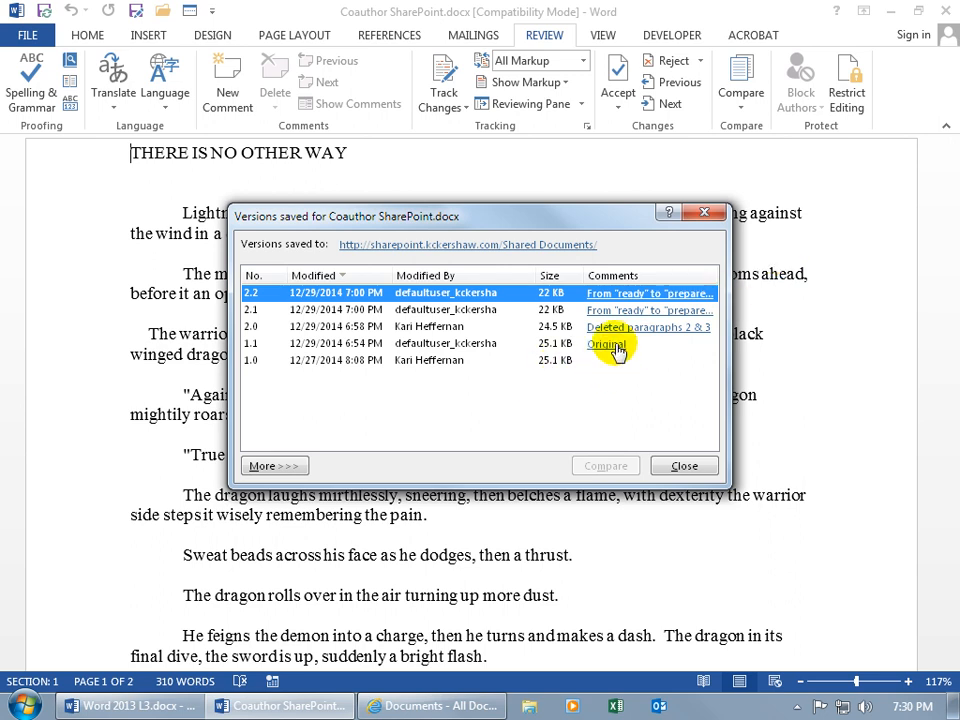
pyautogui.click(606, 344)
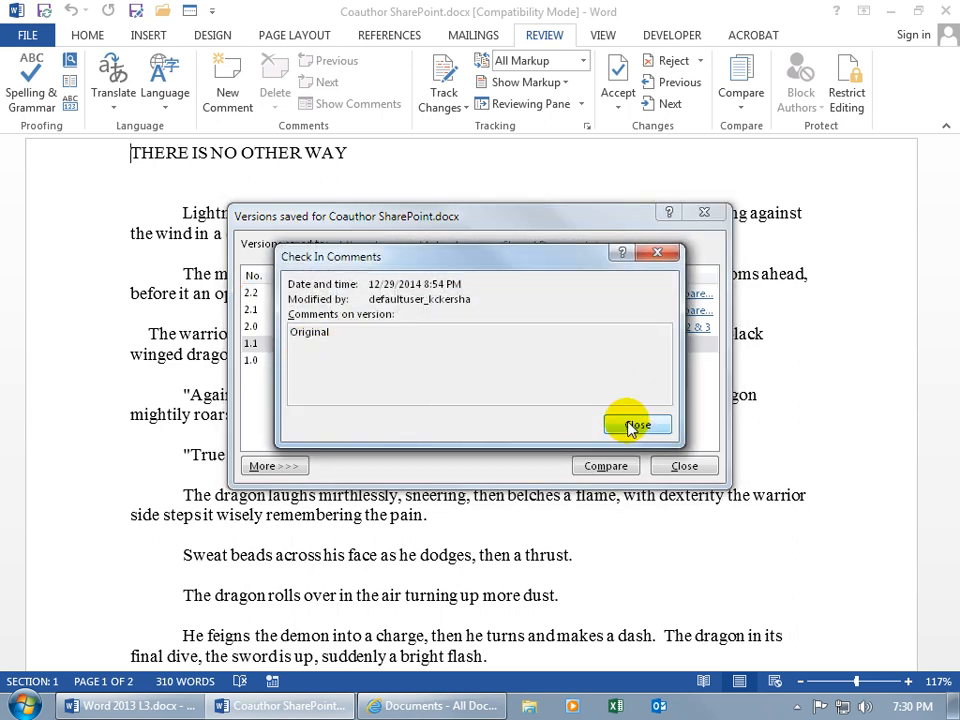
pyautogui.click(636, 424)
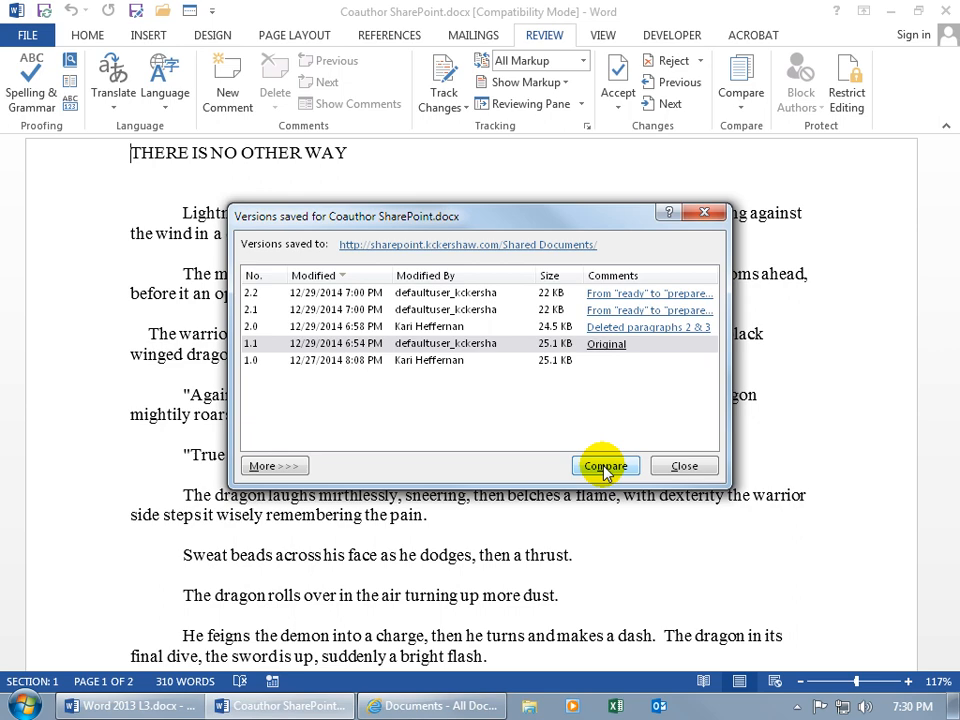
# - Compare against version 1.1 and close the read-only previous-version window
pyautogui.click(604, 464)
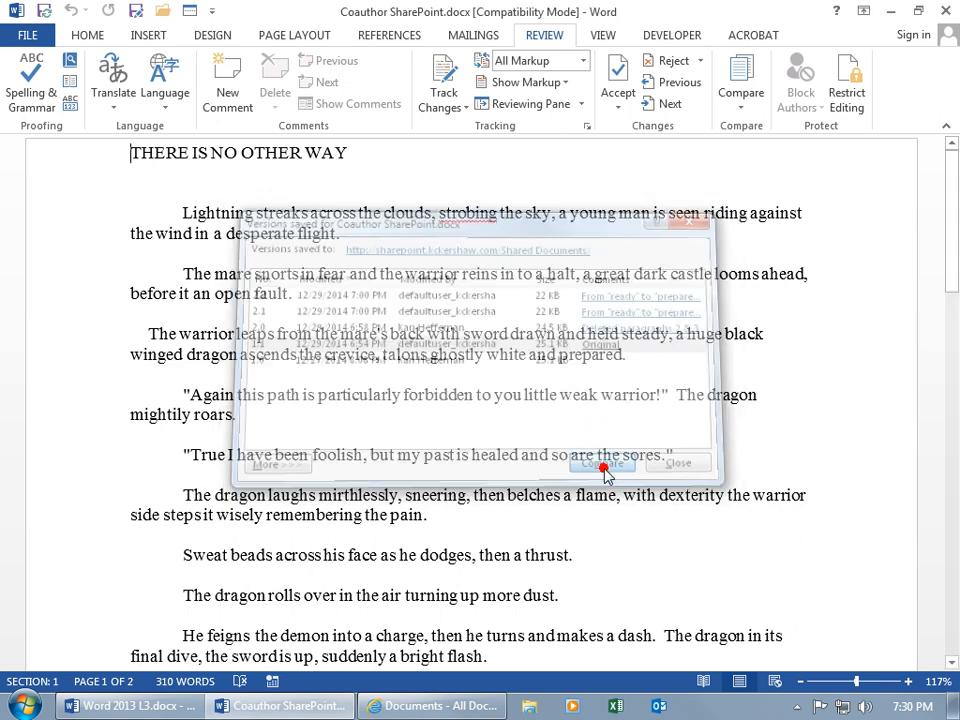
pyautogui.click(600, 464)
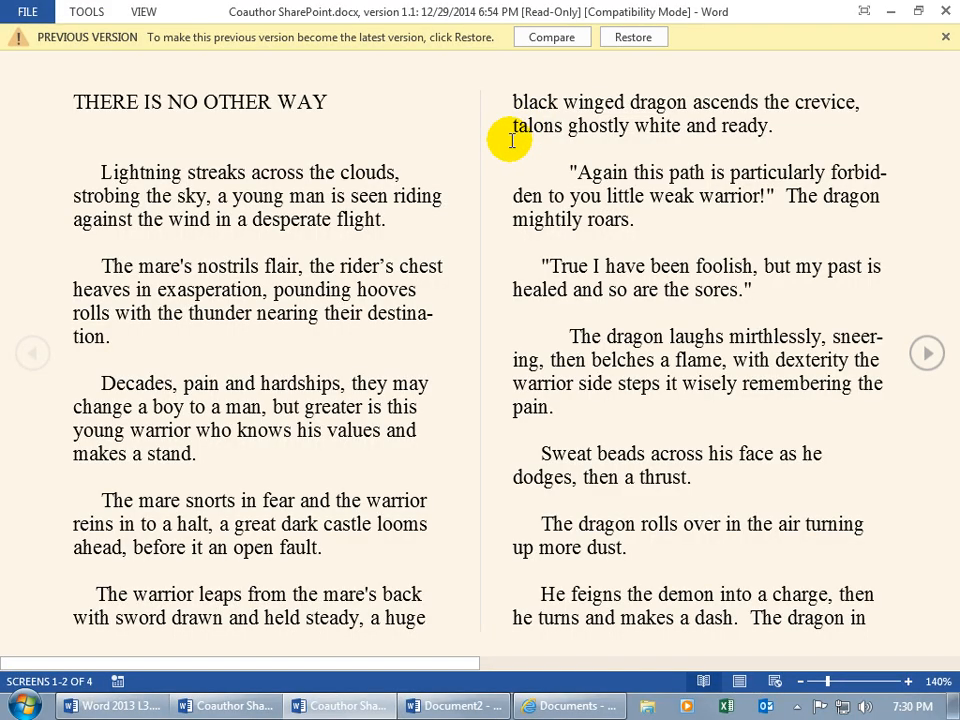
pyautogui.moveTo(278, 56)
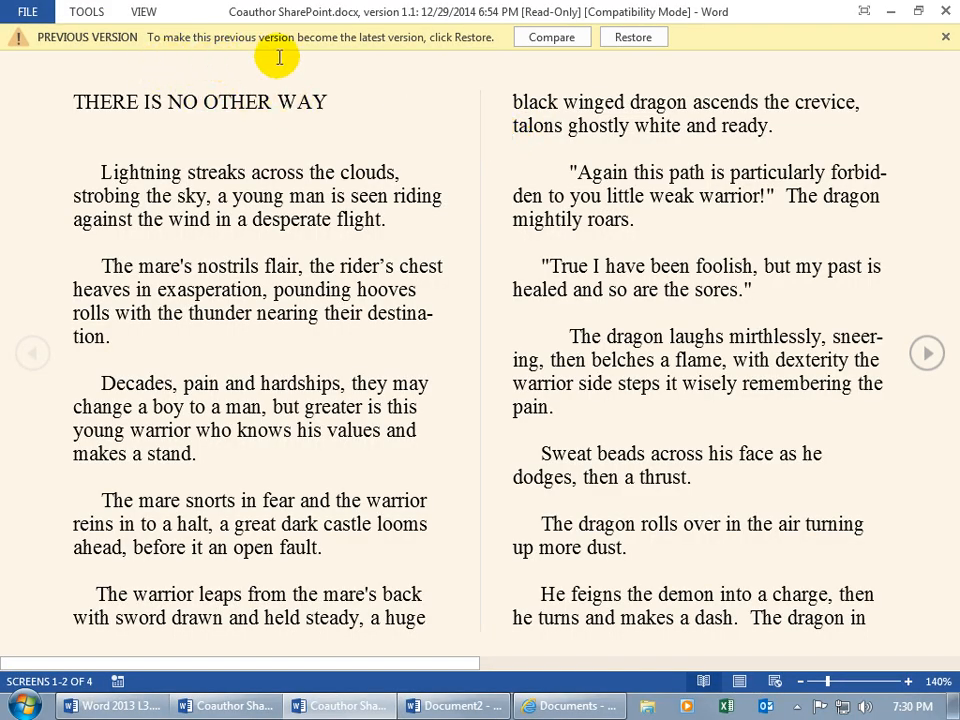
pyautogui.moveTo(458, 60)
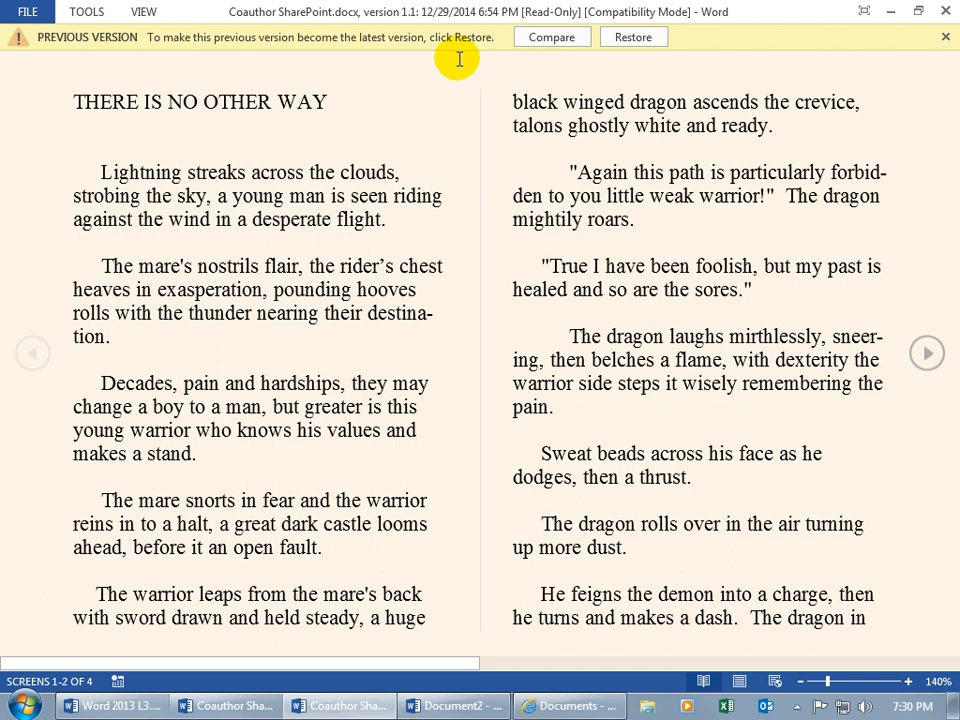
pyautogui.moveTo(664, 58)
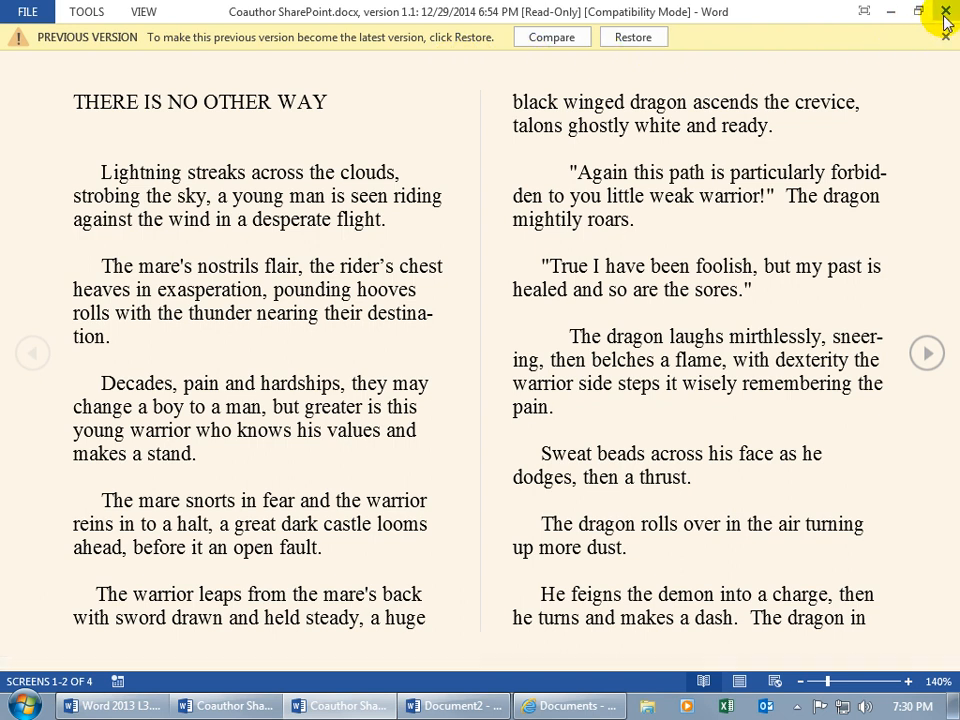
pyautogui.click(552, 36)
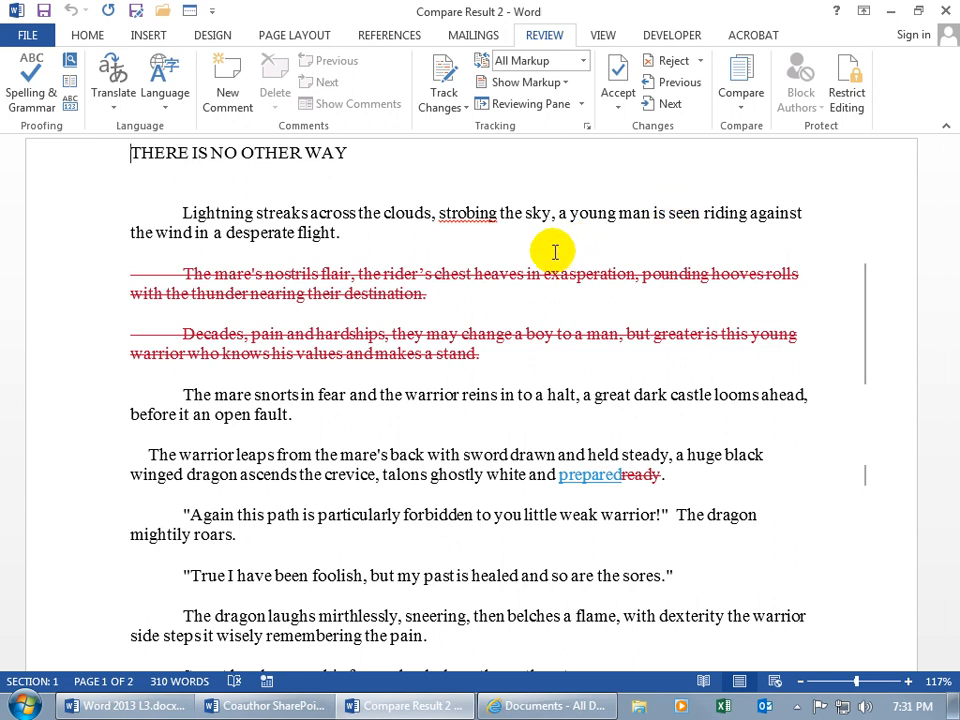
pyautogui.moveTo(440, 272)
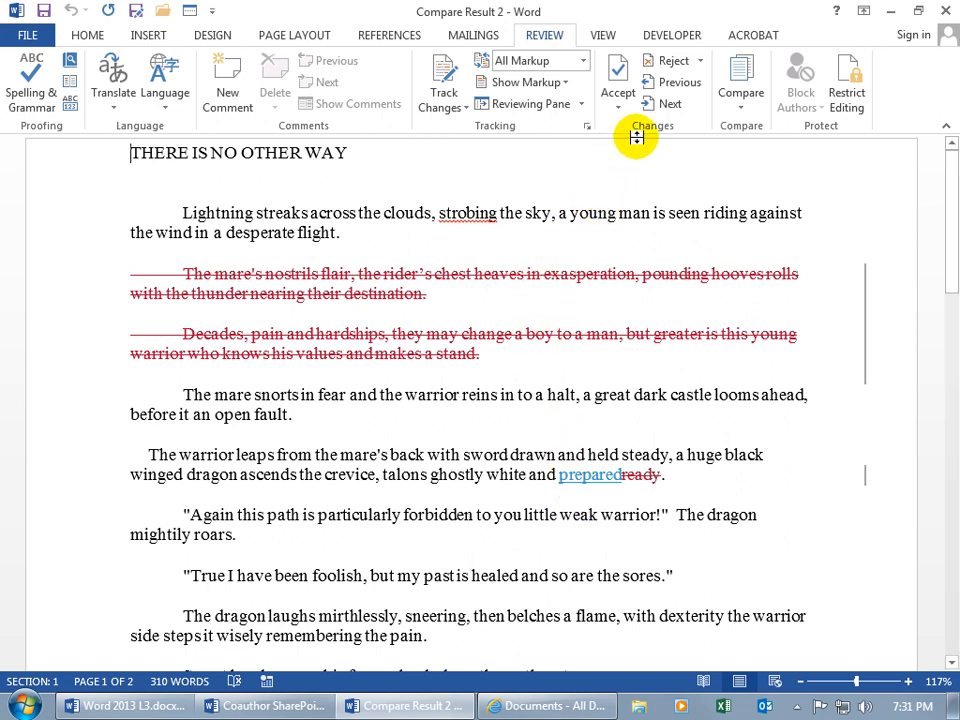
pyautogui.moveTo(644, 132)
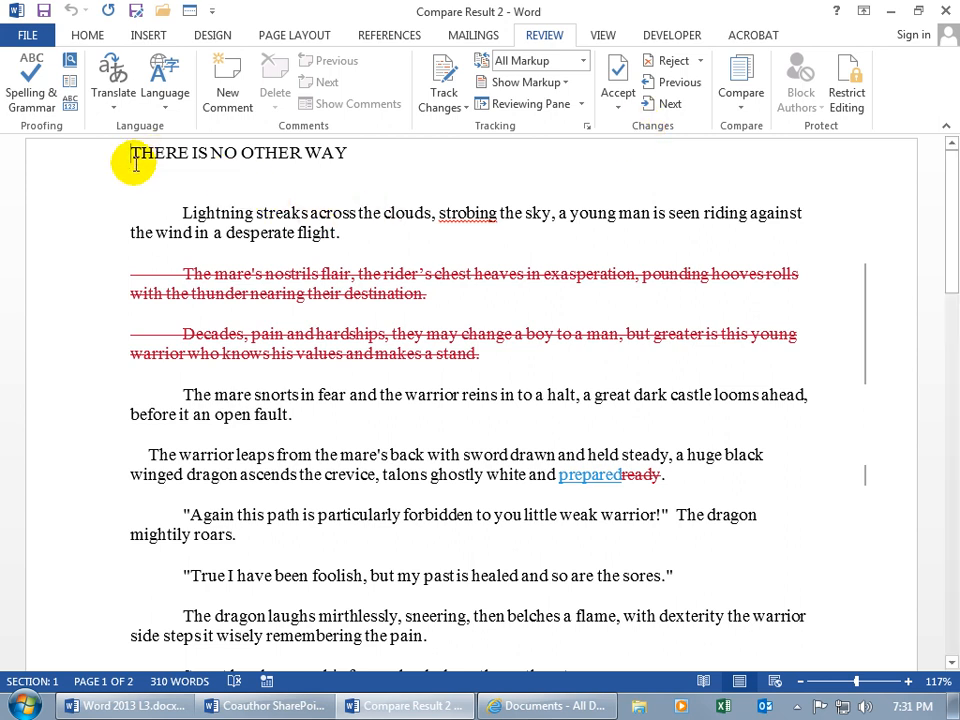
# - Reject every tracked change in Compare Result 2 and acknowledge that none remain
pyautogui.click(672, 104)
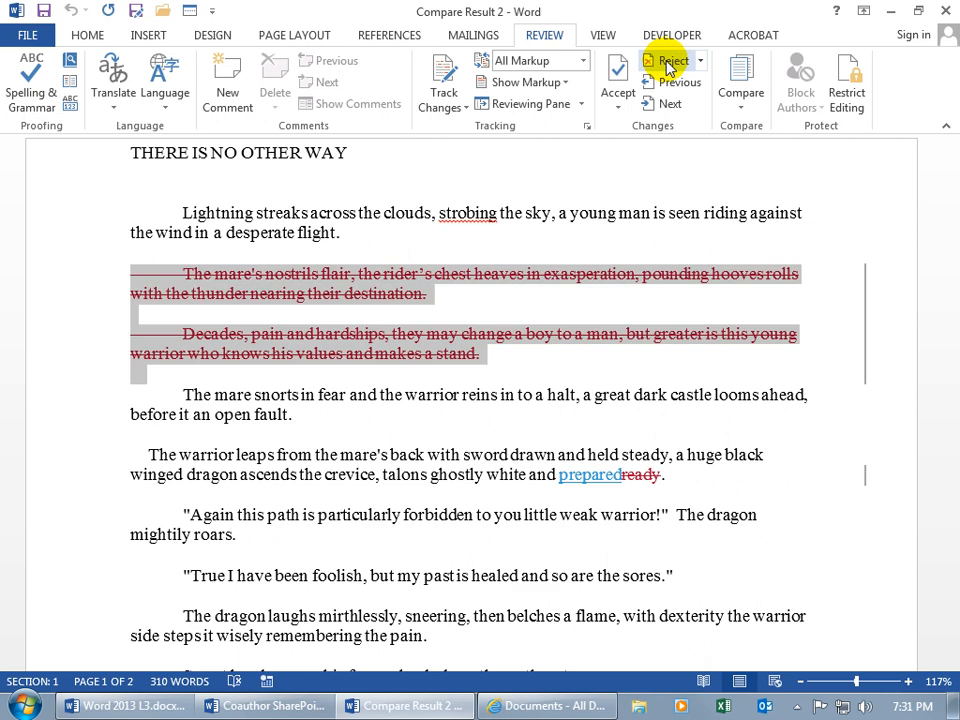
pyautogui.click(668, 60)
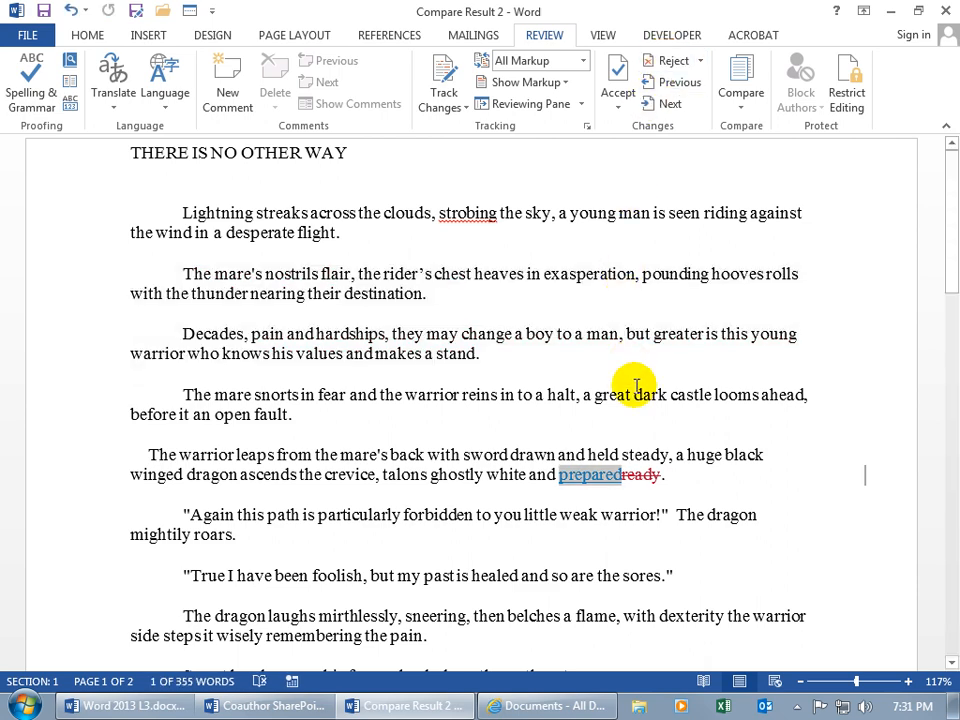
pyautogui.moveTo(630, 500)
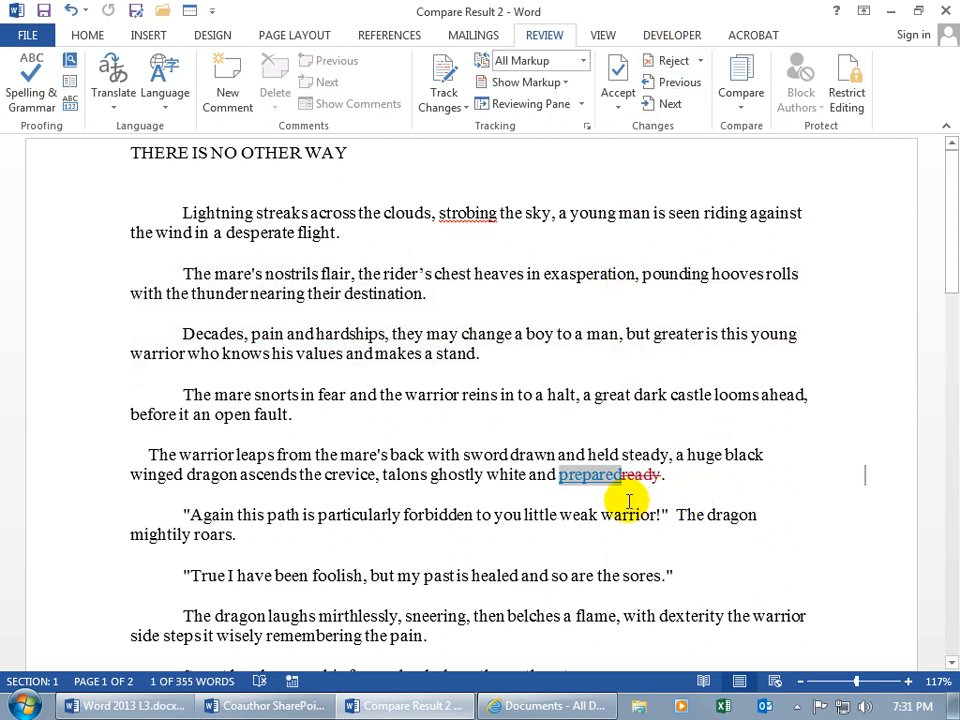
pyautogui.moveTo(584, 500)
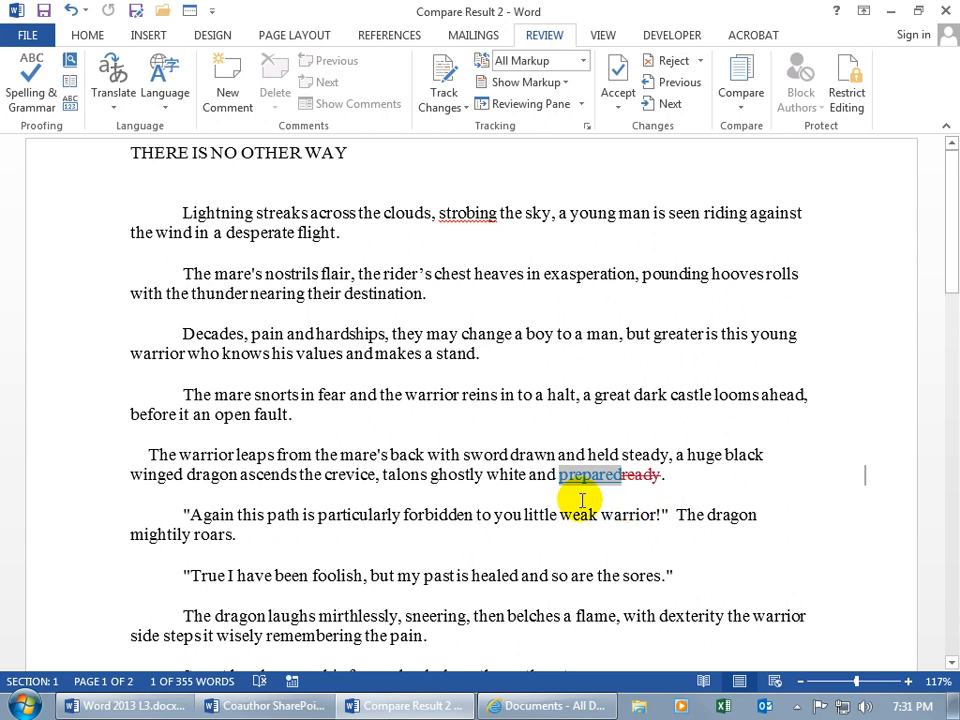
pyautogui.moveTo(644, 492)
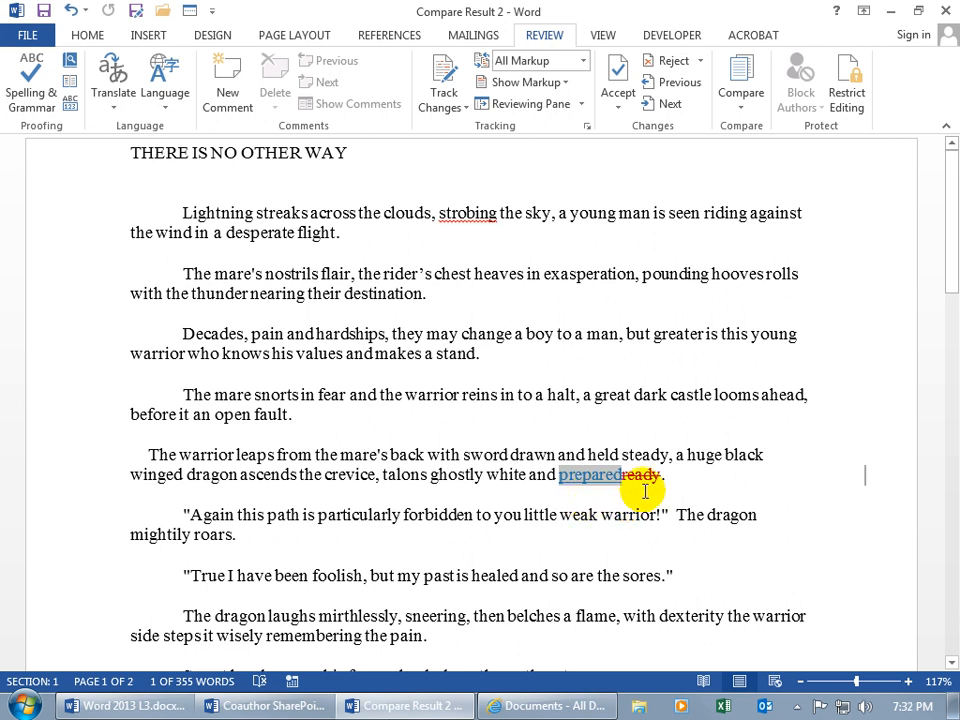
pyautogui.click(672, 60)
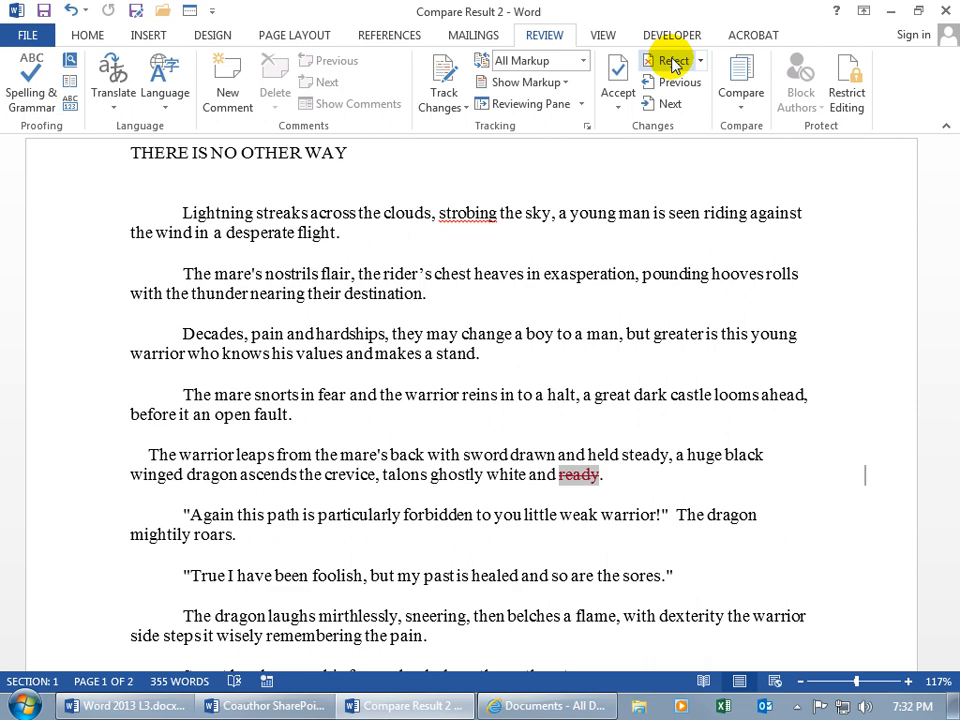
pyautogui.click(670, 60)
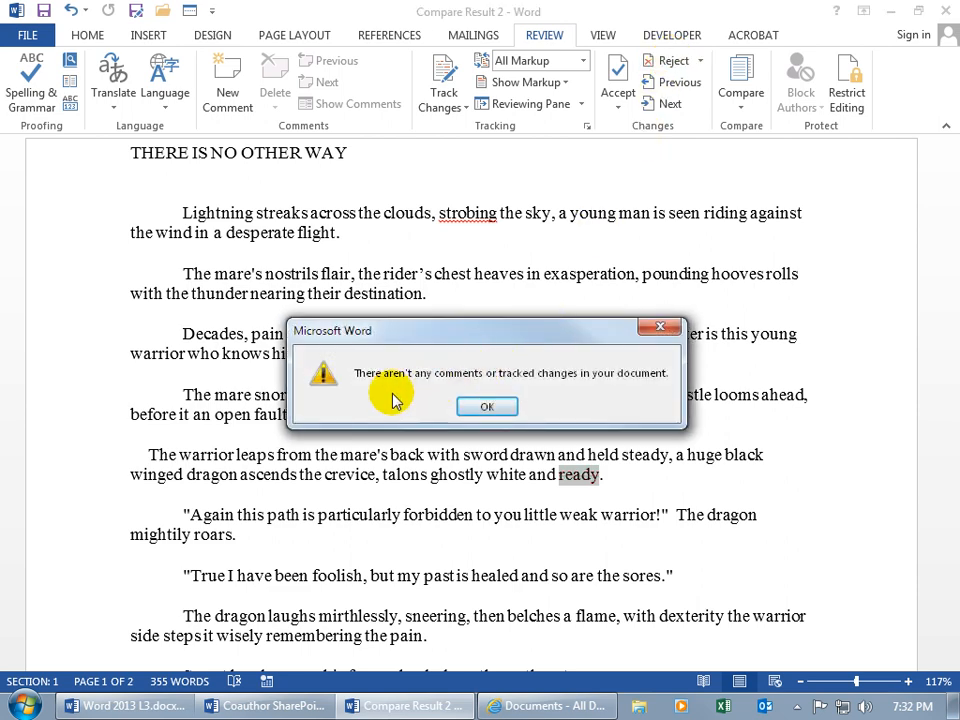
pyautogui.moveTo(544, 390)
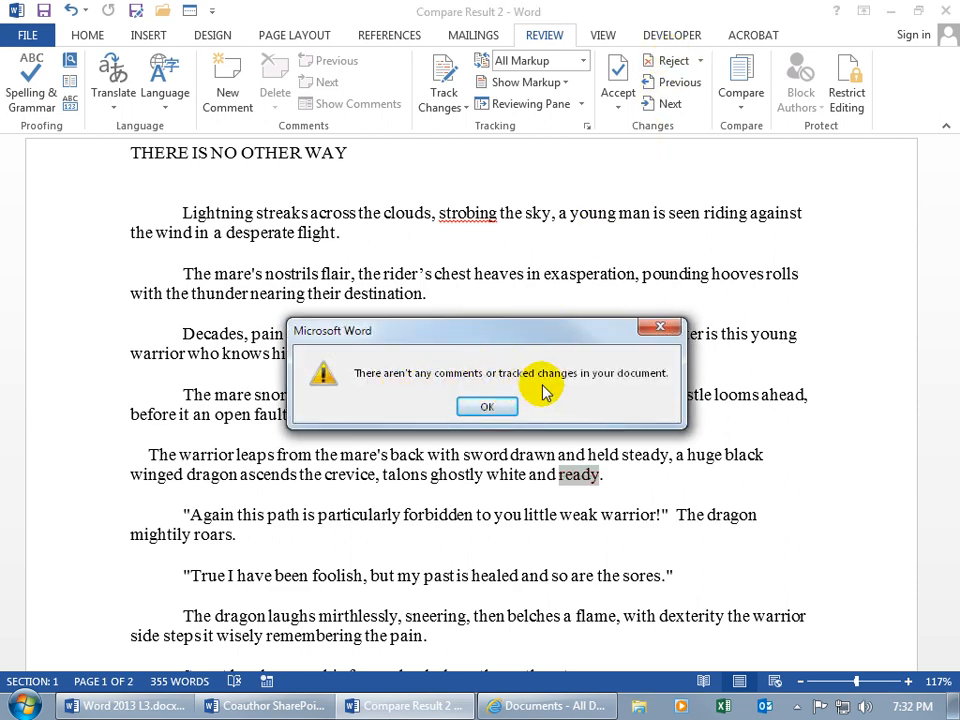
pyautogui.click(488, 406)
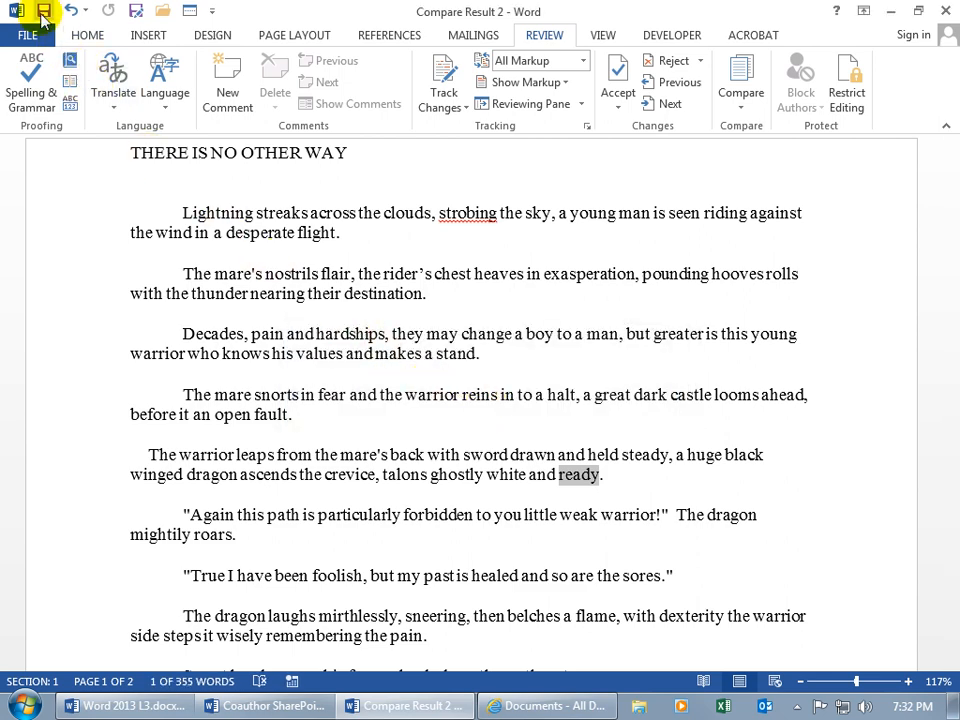
pyautogui.moveTo(44, 12)
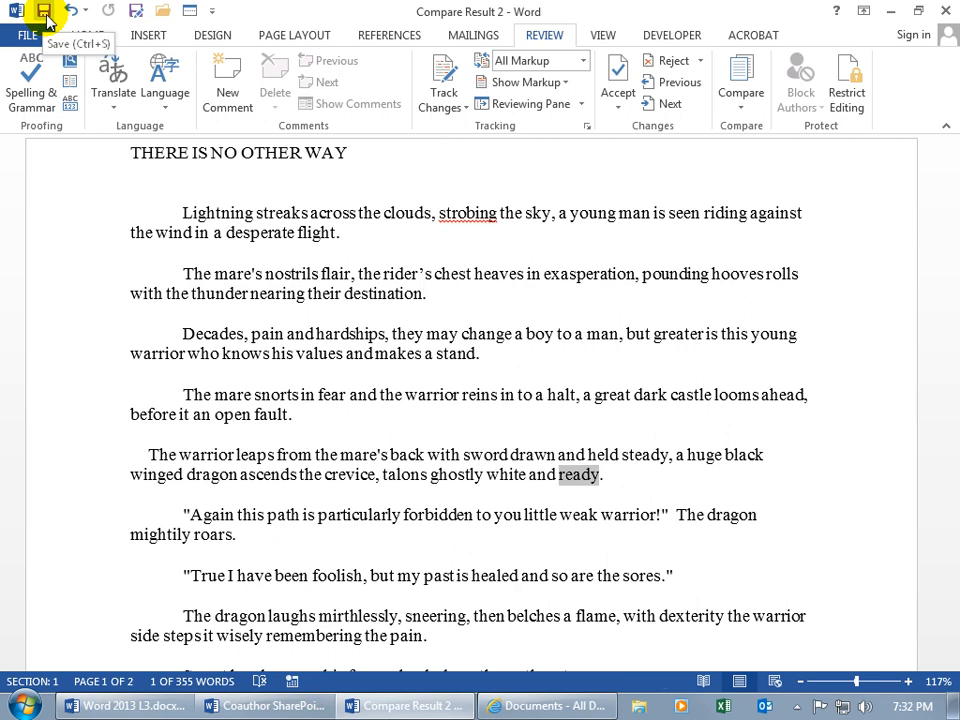
# - Save the comparison result to the desktop as THERE IS NO OTHER WAY.docx
pyautogui.click(44, 12)
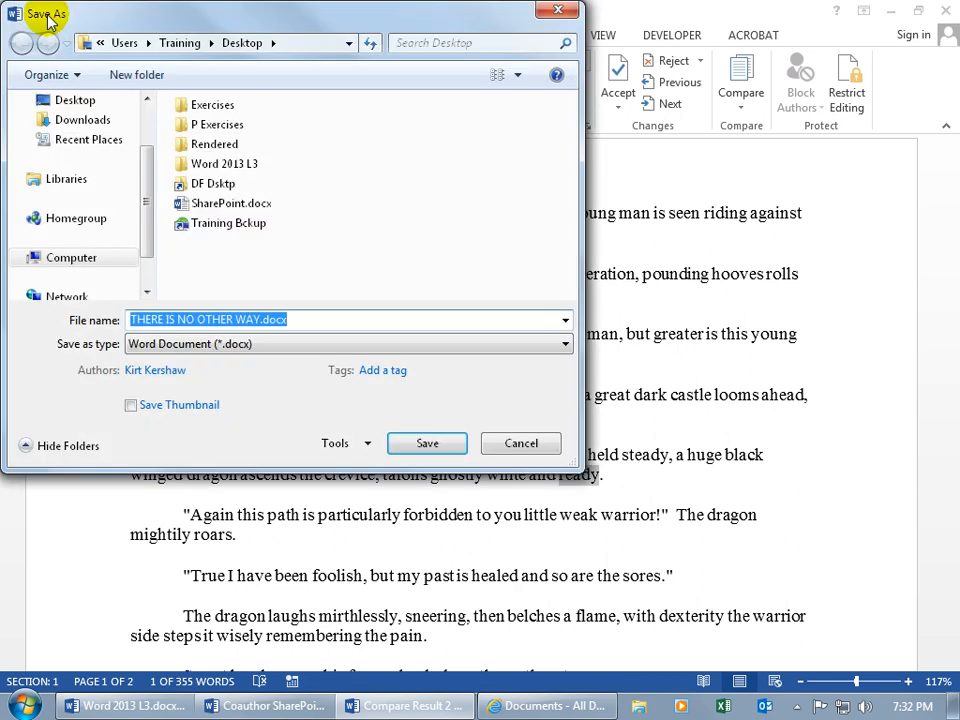
pyautogui.moveTo(270, 304)
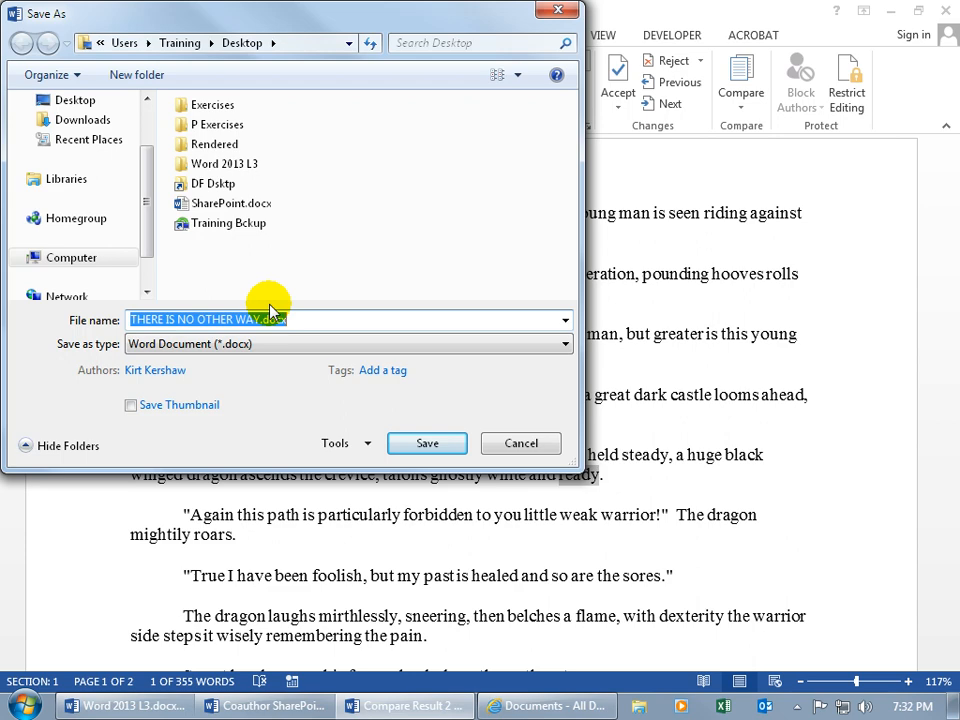
pyautogui.moveTo(216, 260)
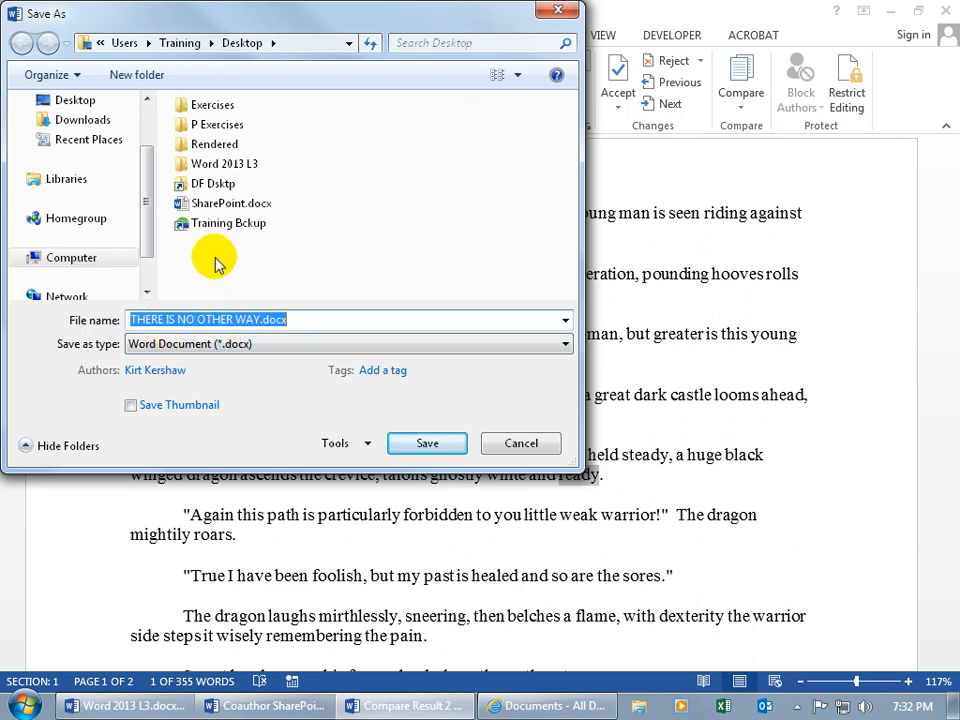
pyautogui.click(428, 444)
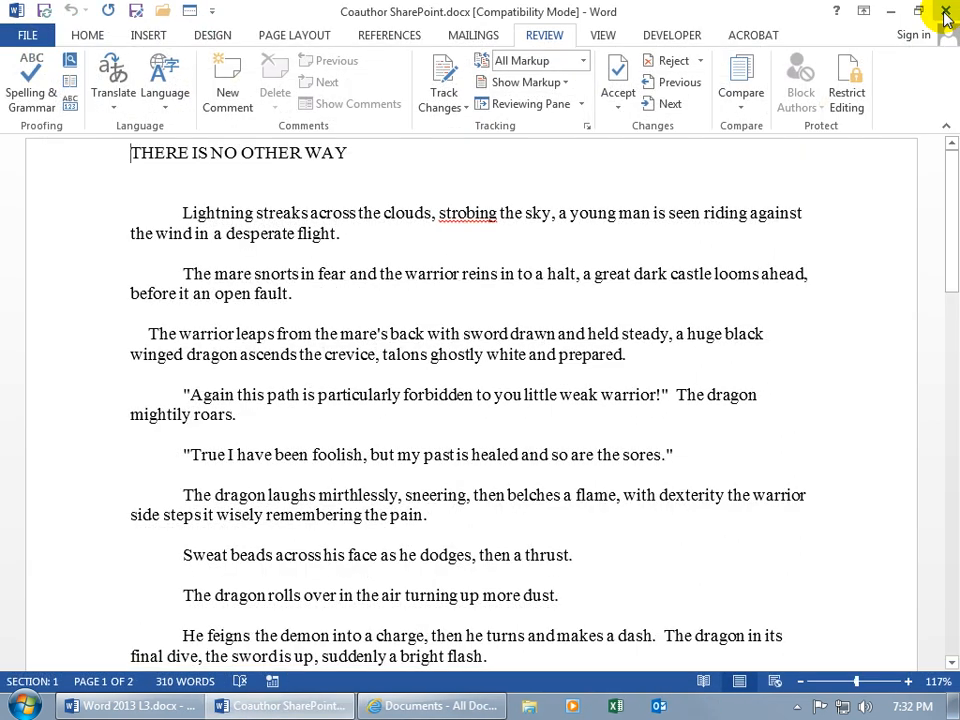
pyautogui.moveTo(800, 56)
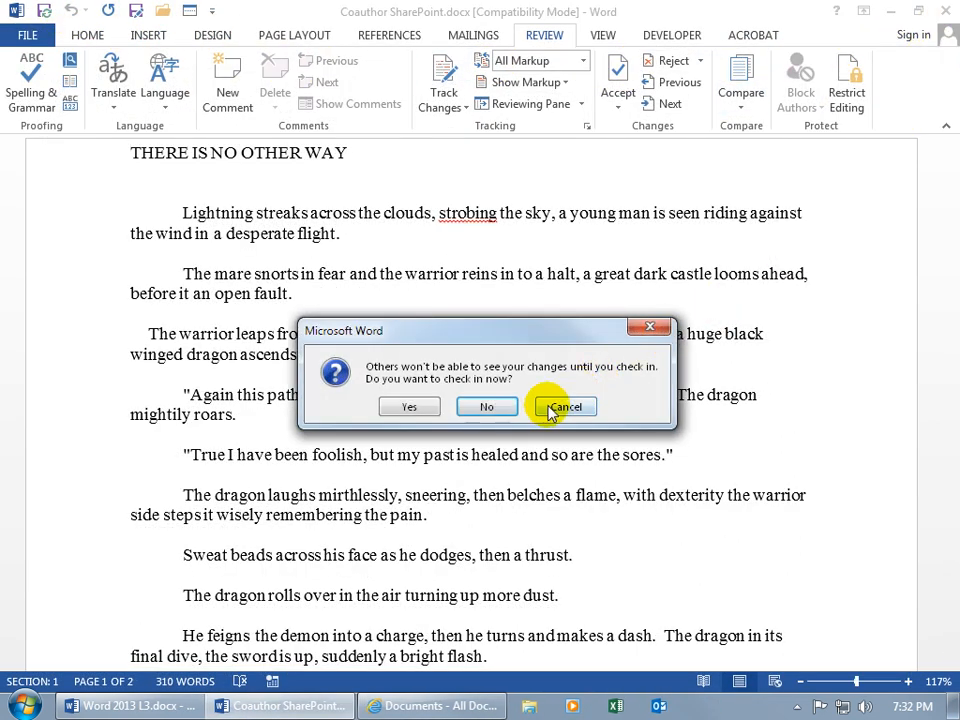
pyautogui.moveTo(408, 406)
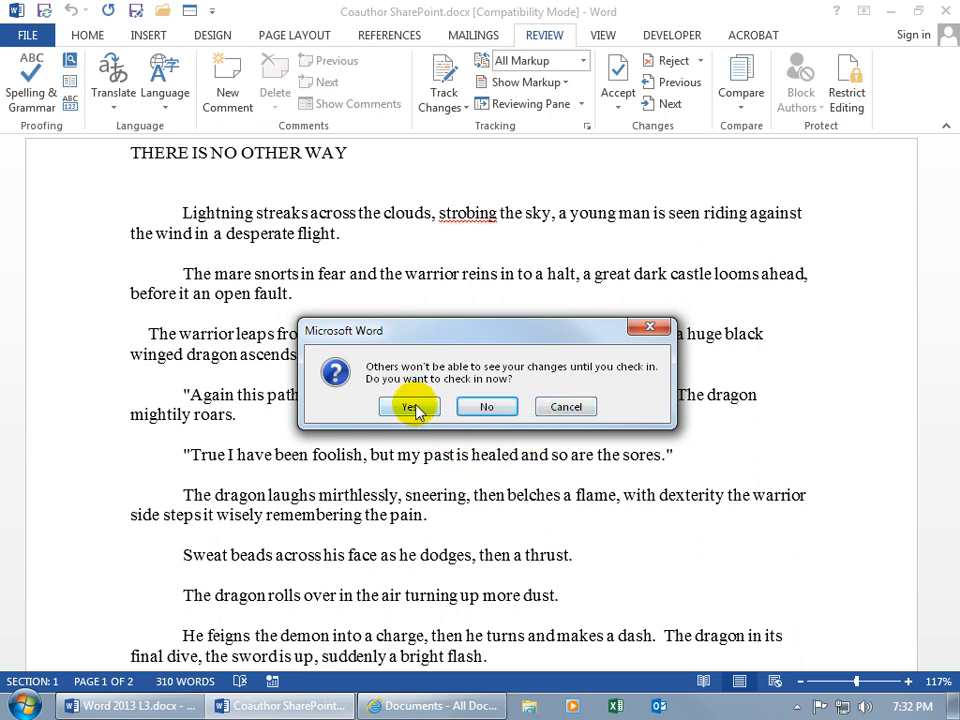
# - Cancel the check-in prompt and discard the check-out of Coauthor SharePoint.docx
pyautogui.click(408, 406)
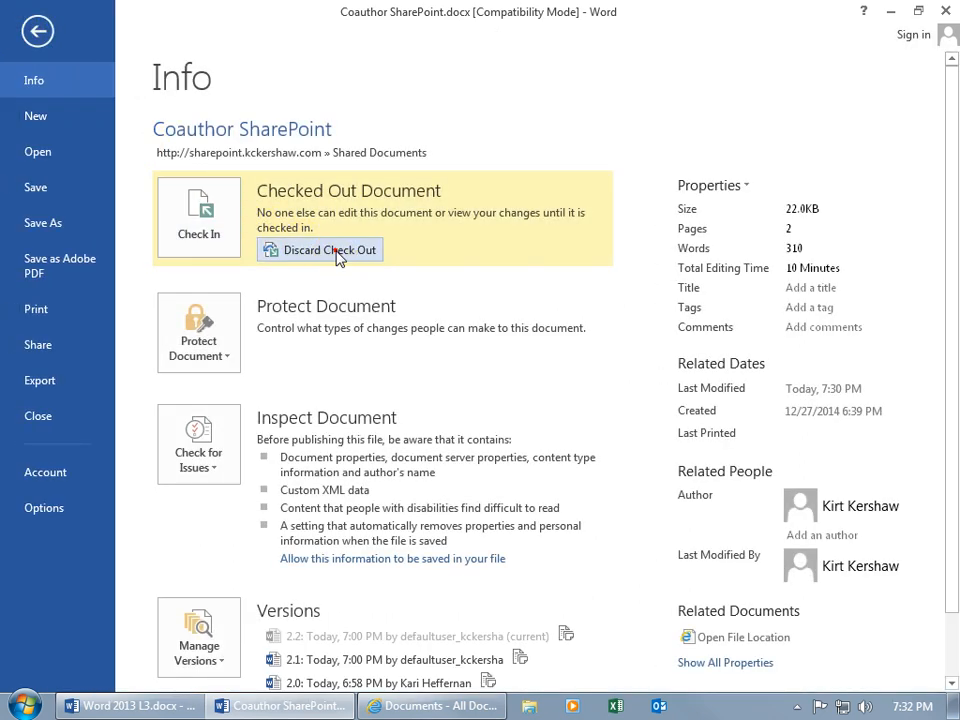
pyautogui.click(328, 248)
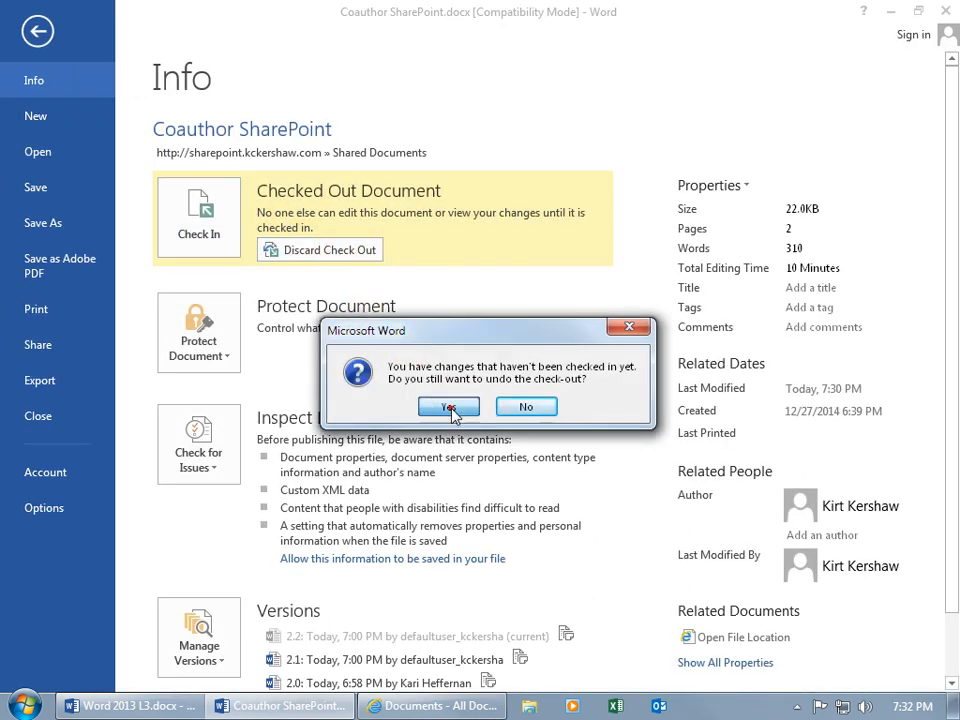
pyautogui.click(448, 406)
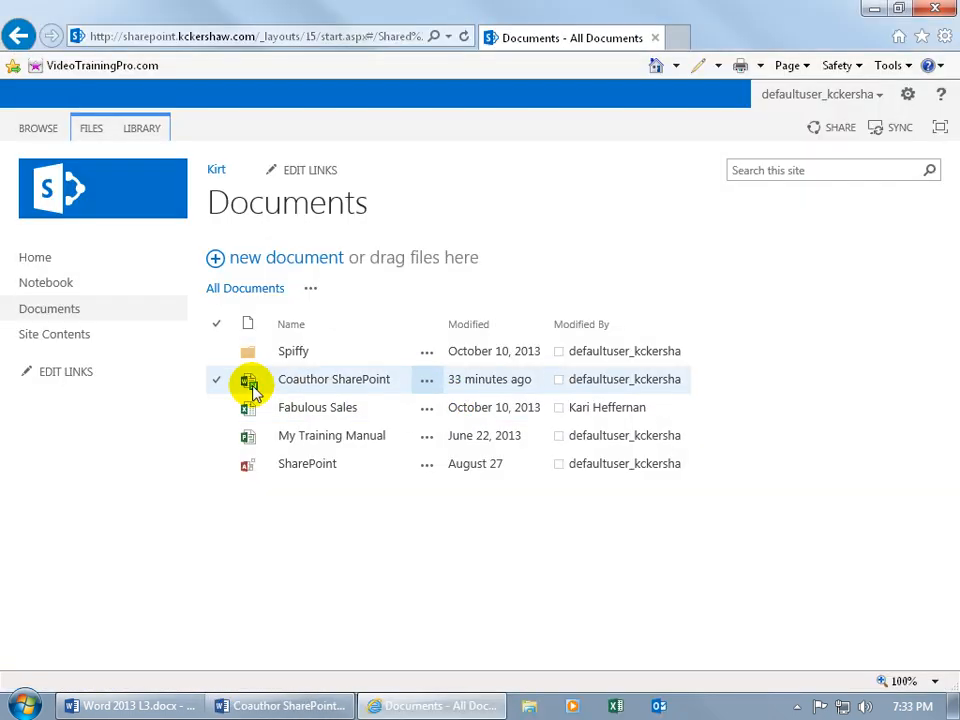
pyautogui.moveTo(250, 380)
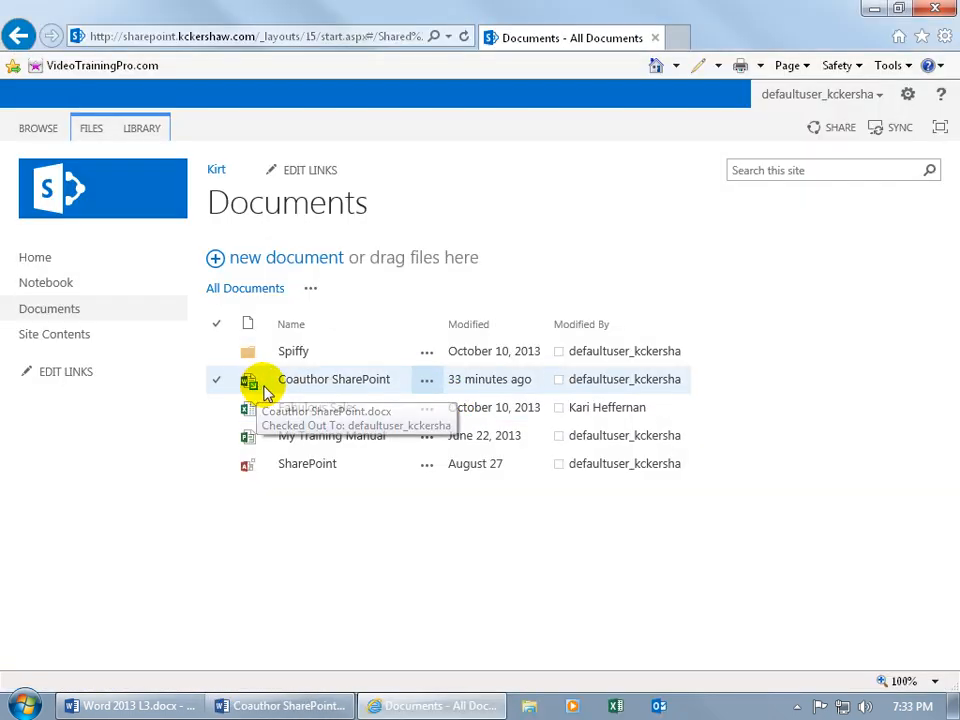
# - Show the details callout for Coauthor SharePoint in the Documents library
pyautogui.click(428, 380)
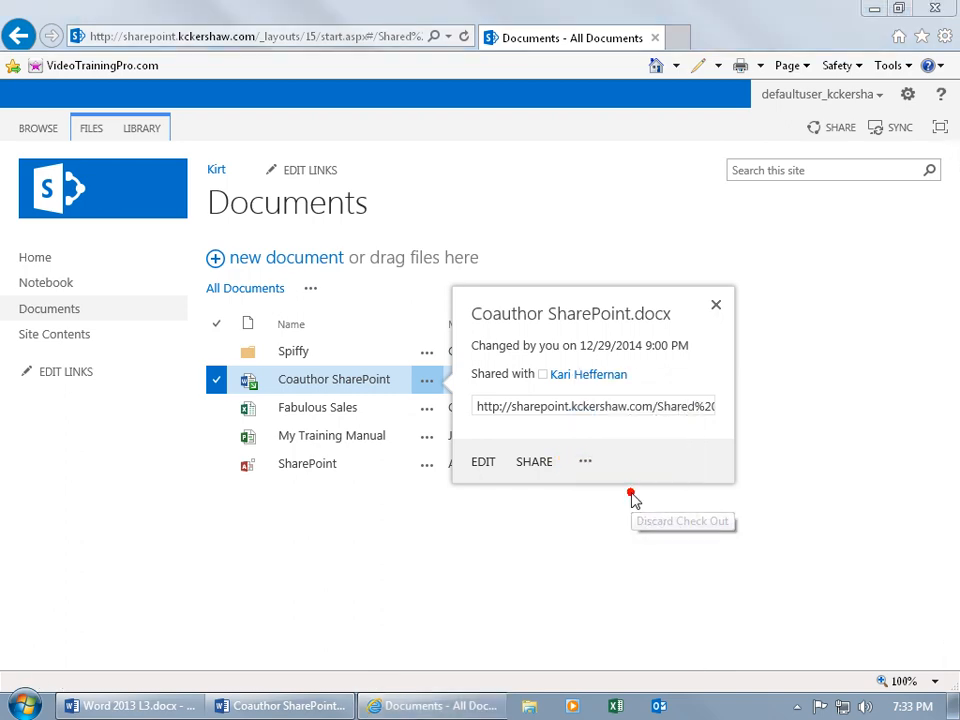
pyautogui.moveTo(576, 430)
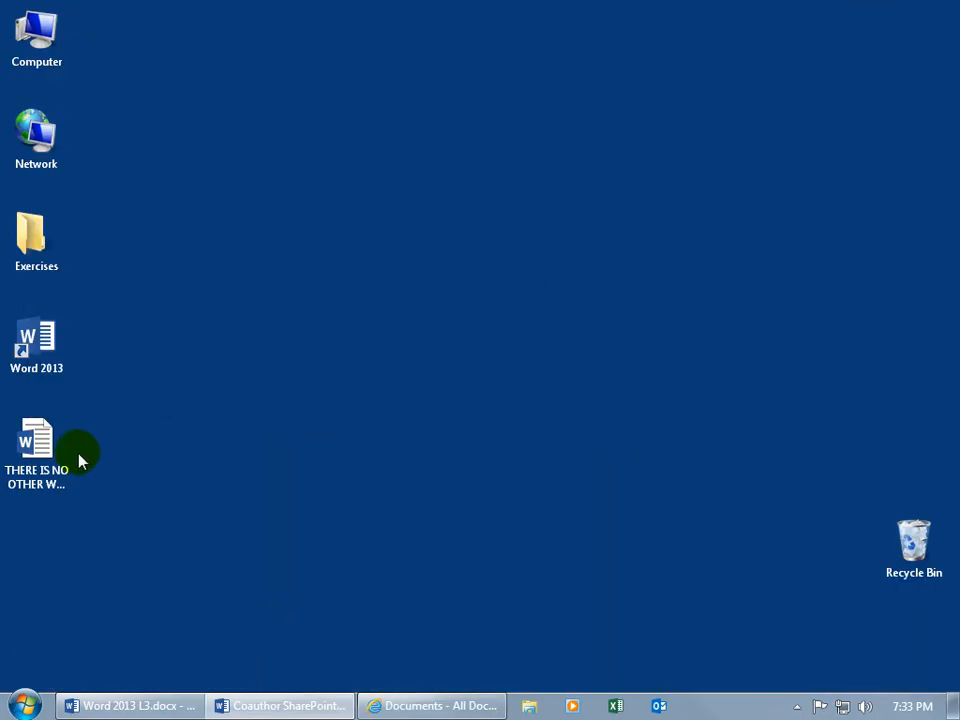
# - Open THERE IS NO OTHER WAY.docx from the desktop, then return to the SharePoint library window
pyautogui.doubleClick(36, 450)
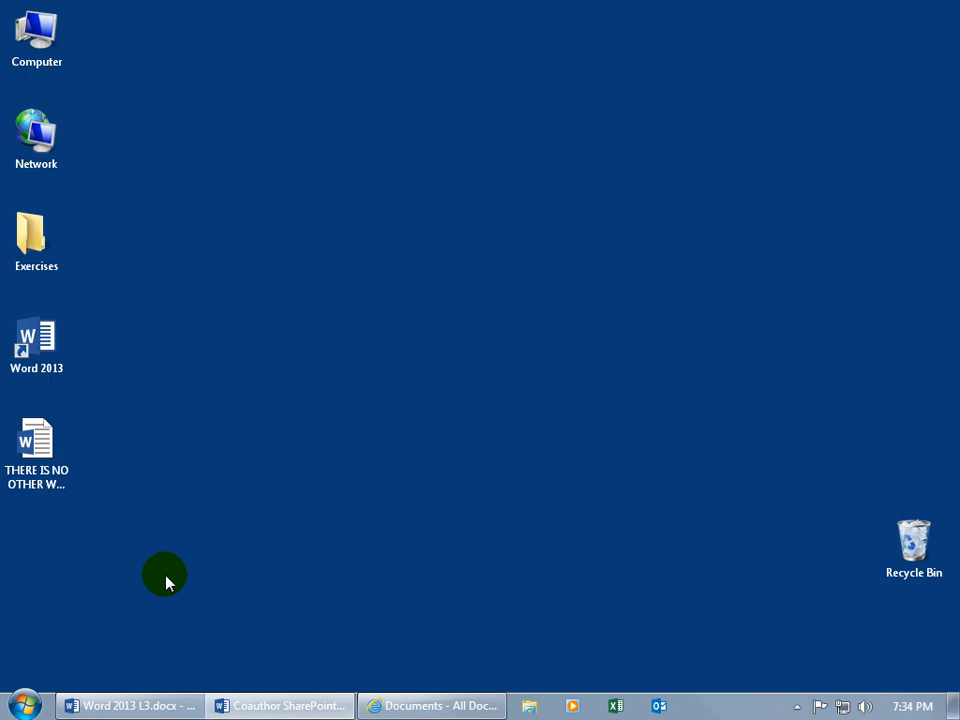
pyautogui.click(432, 704)
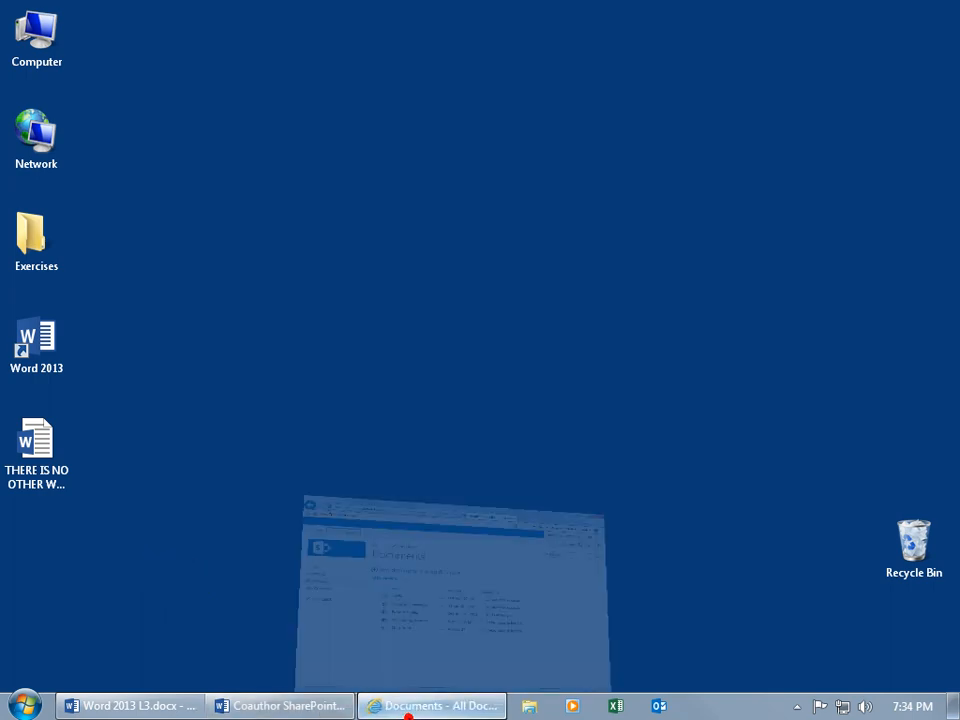
pyautogui.click(432, 704)
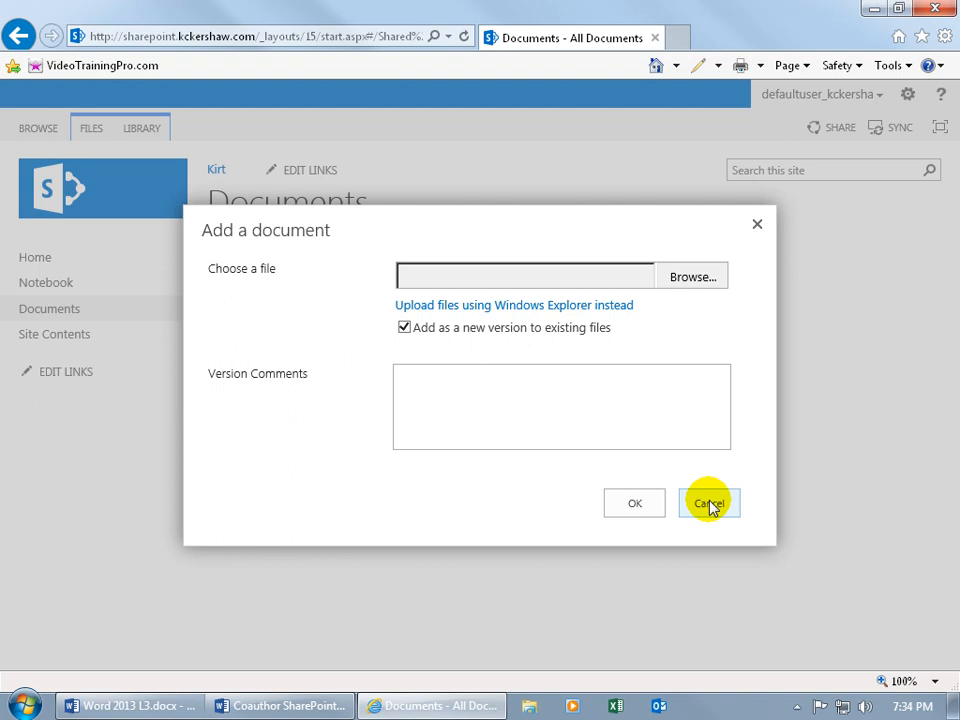
# - Cancel the Add a document dialog, returning to the Documents library list
pyautogui.click(708, 502)
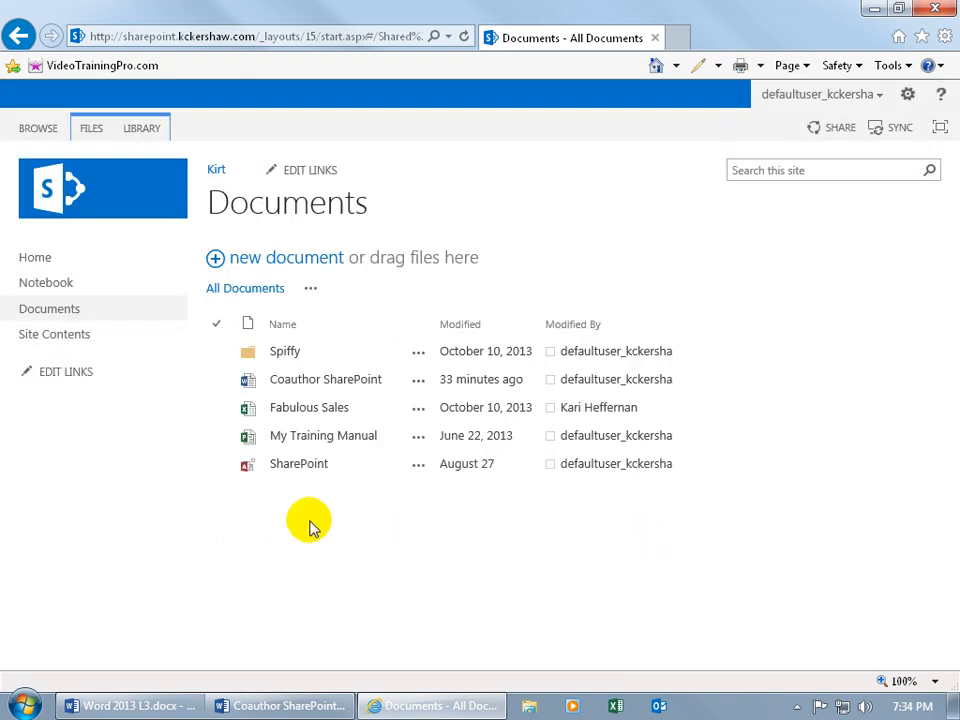
pyautogui.click(284, 352)
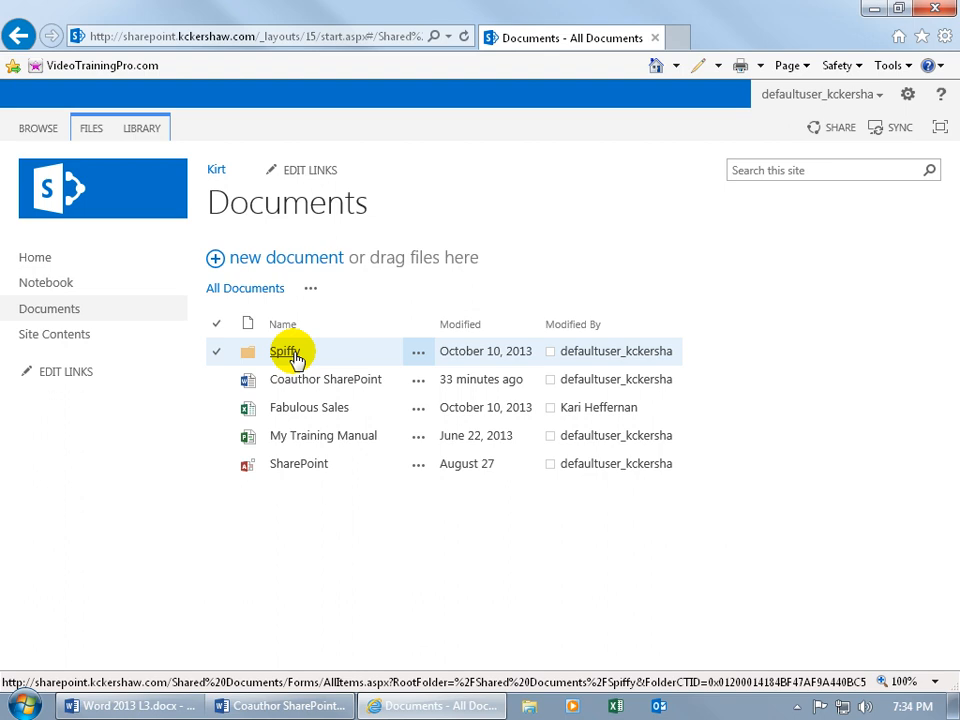